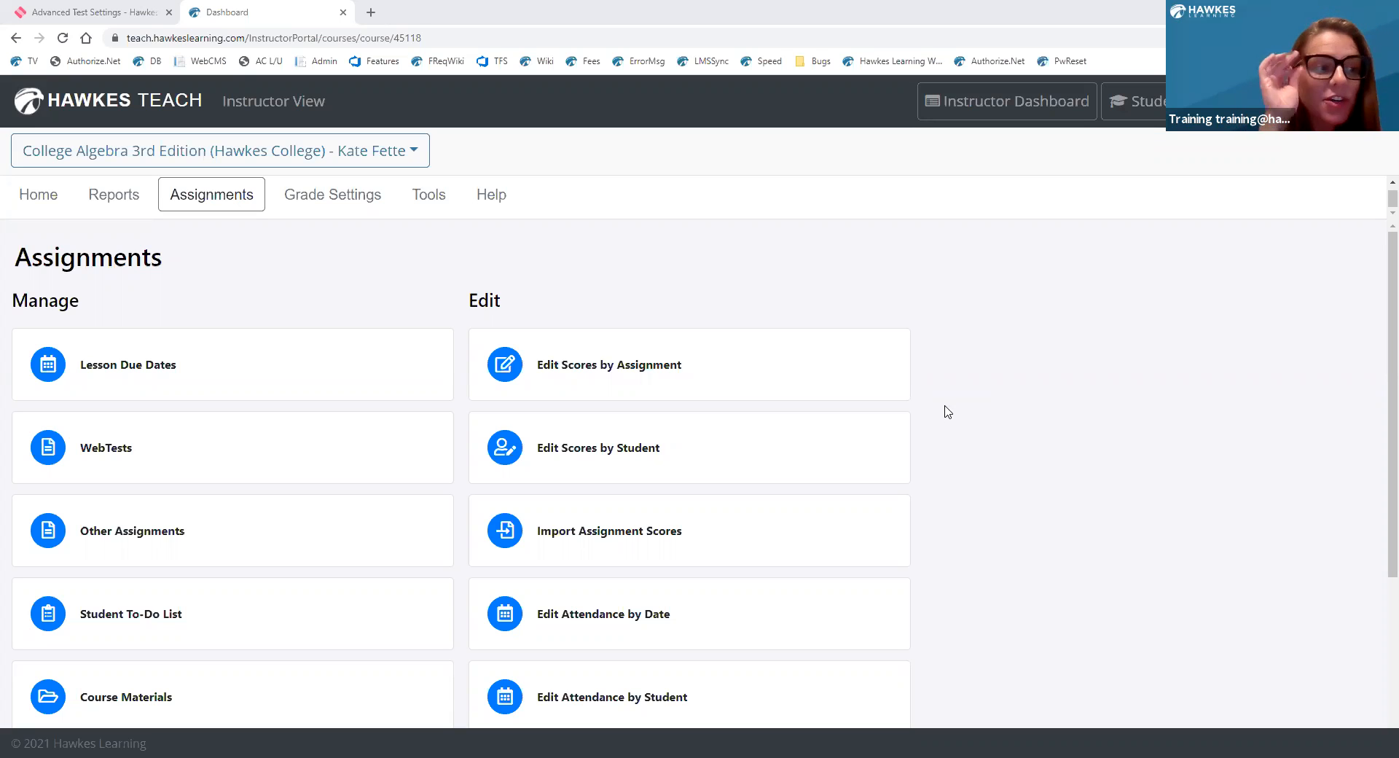
{"action": "mouse_move", "coordinate": [942, 407]}
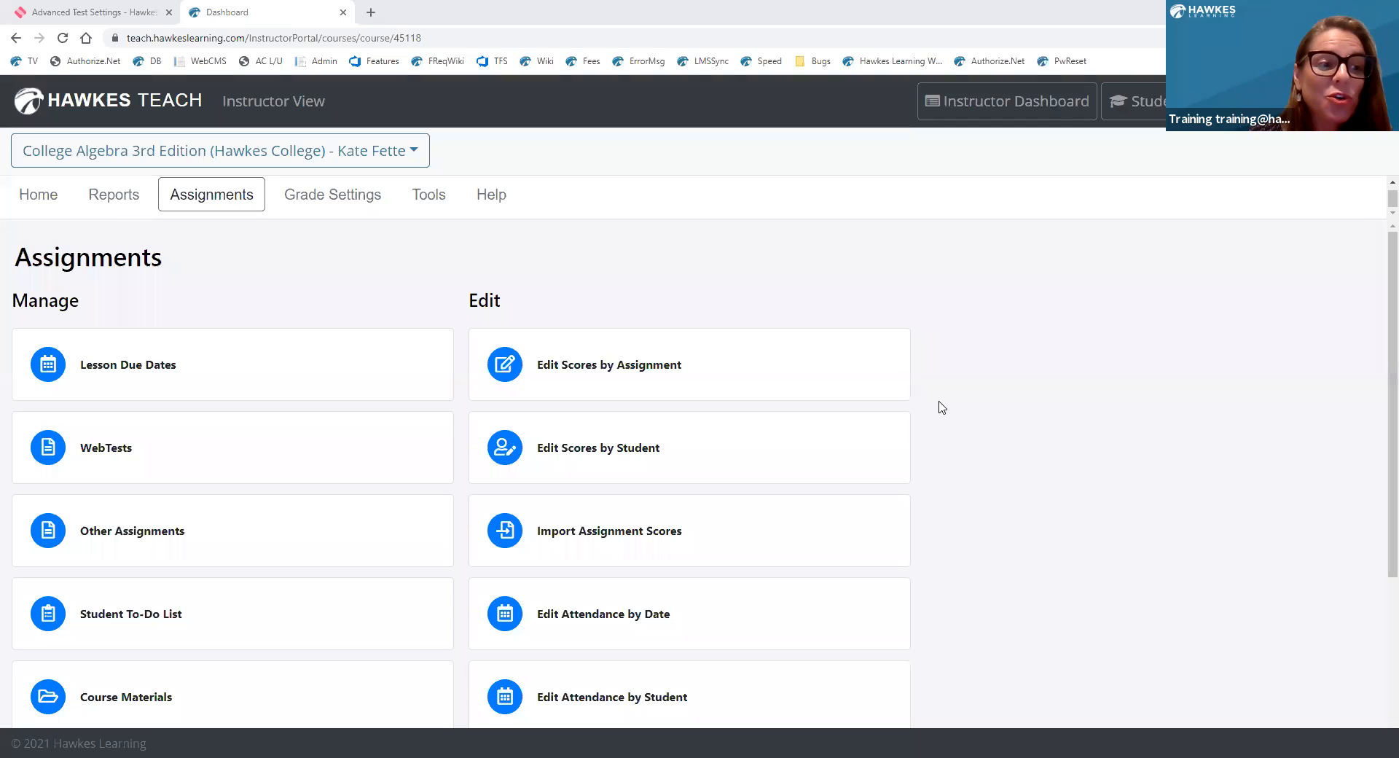
{"action": "mouse_move", "coordinate": [790, 437]}
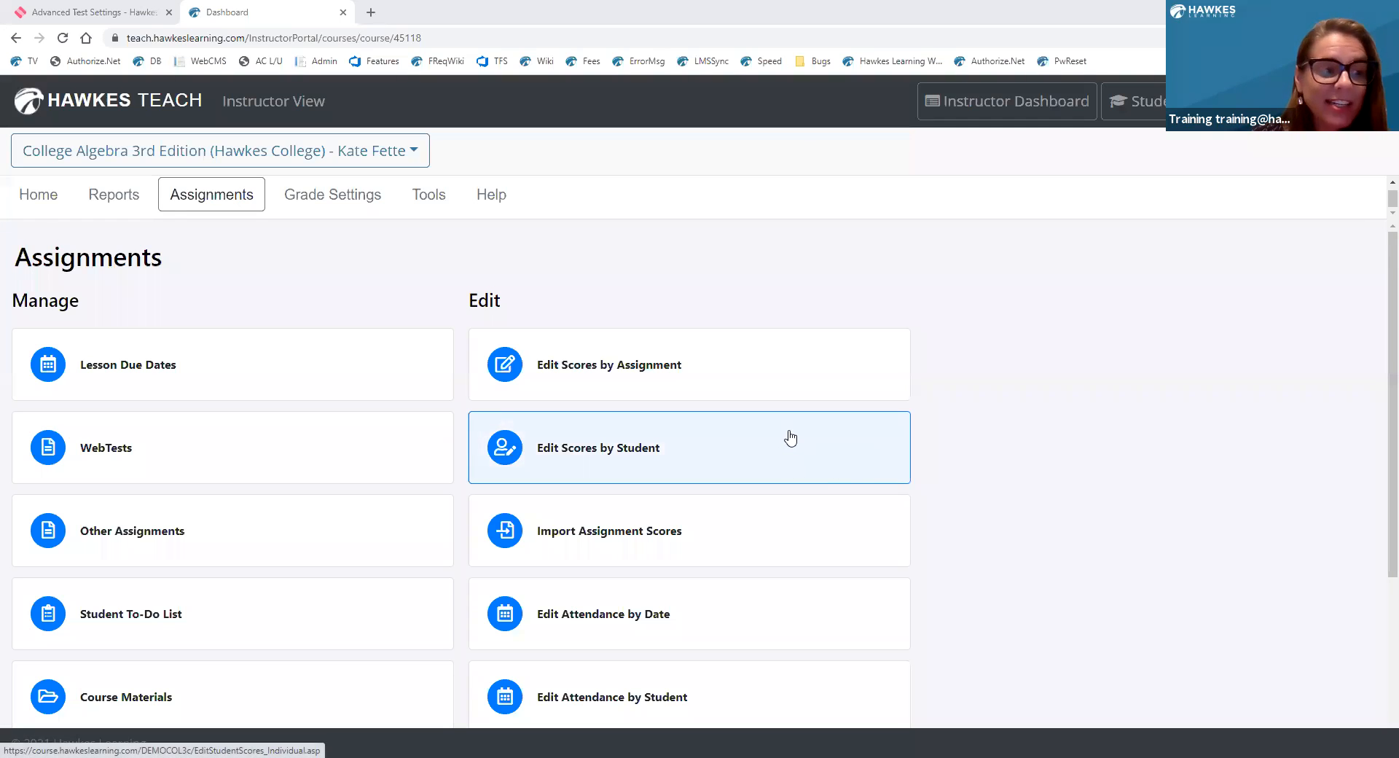
{"action": "mouse_move", "coordinate": [554, 421]}
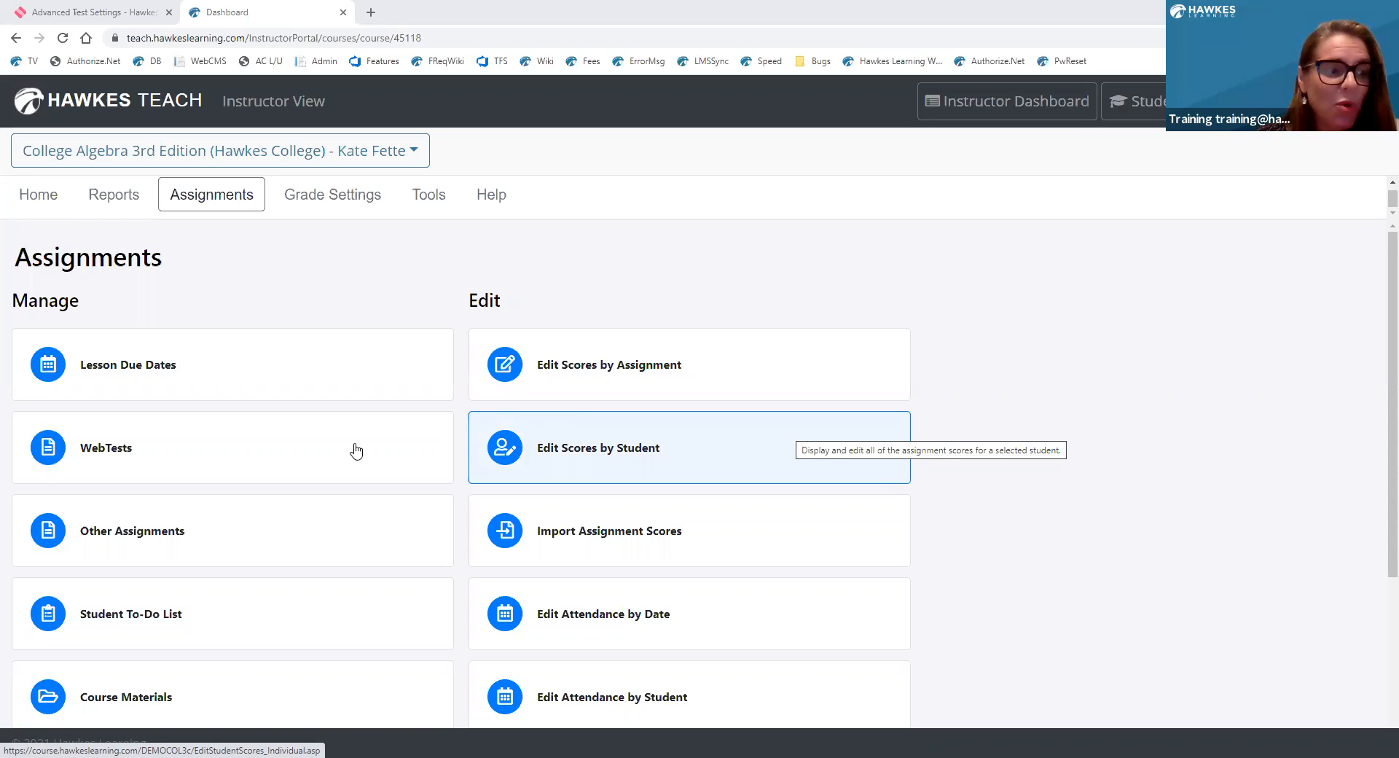
{"action": "mouse_move", "coordinate": [355, 449]}
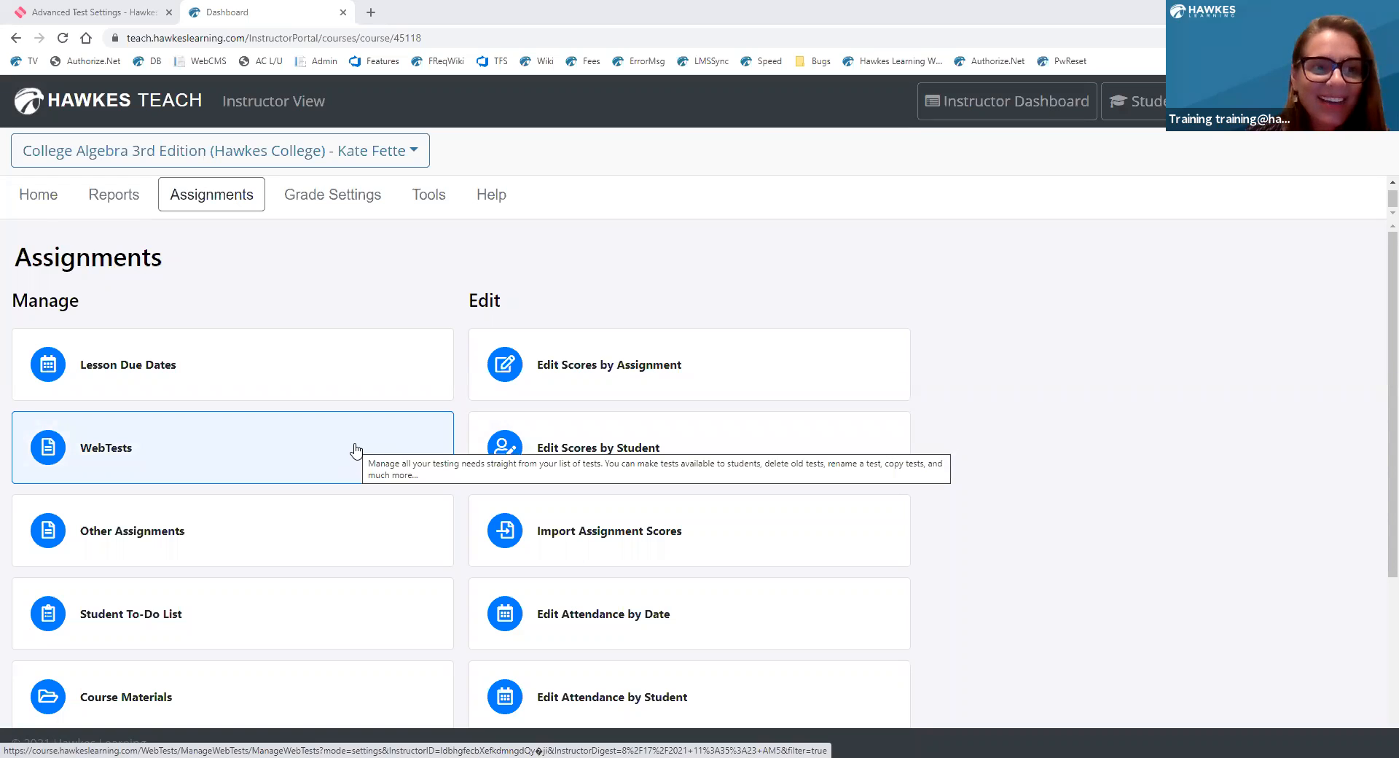
Open Ch 1 Test's WebTest settings and toggle Visible to Student off and back on.
{"action": "left_click", "coordinate": [218, 448]}
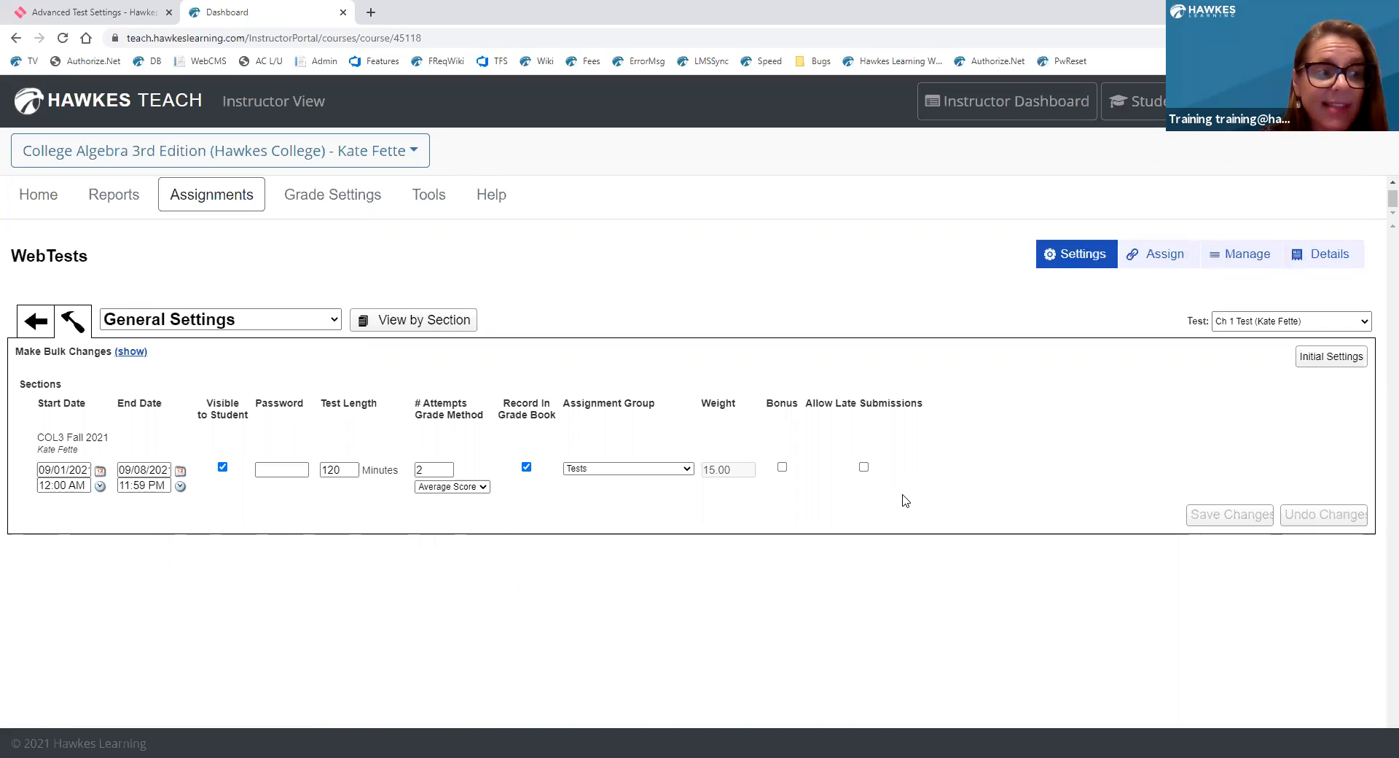
{"action": "mouse_move", "coordinate": [829, 545]}
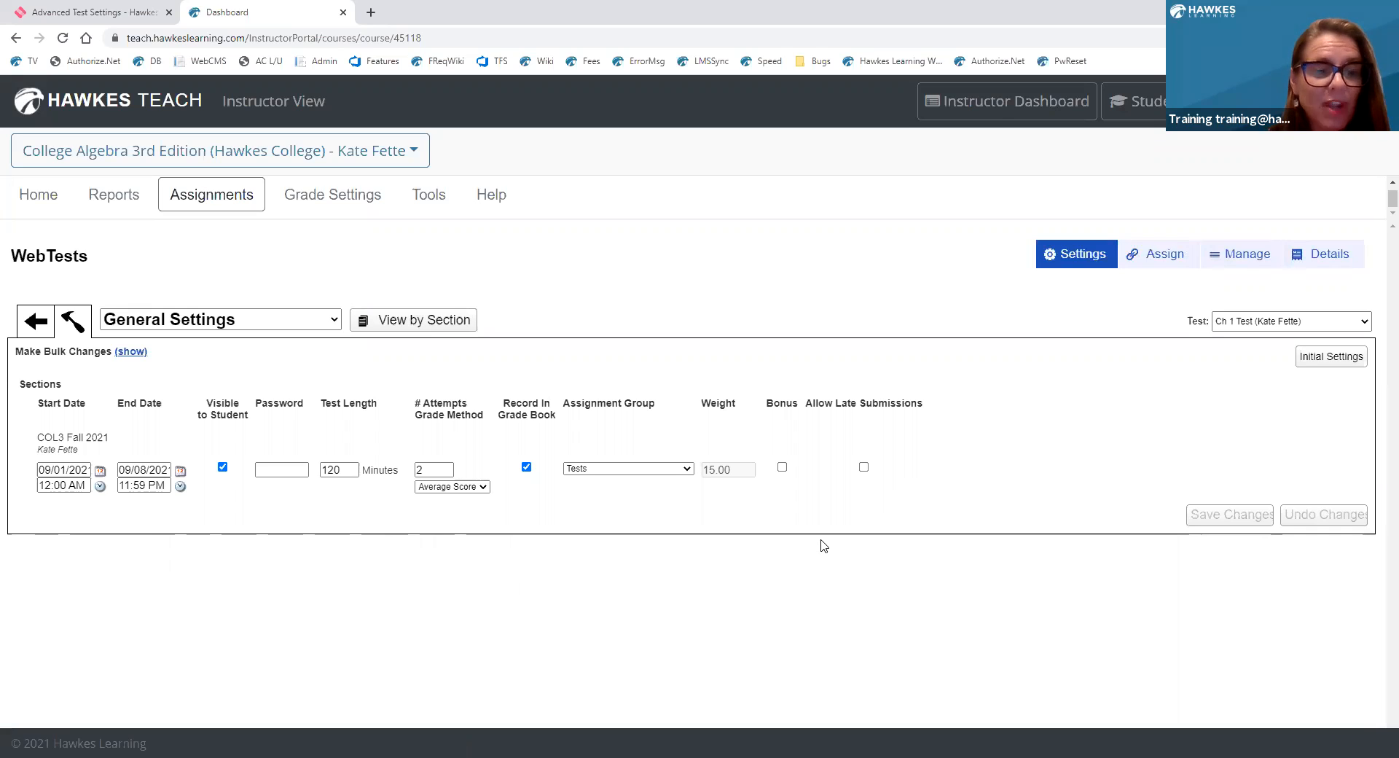
{"action": "mouse_move", "coordinate": [248, 528]}
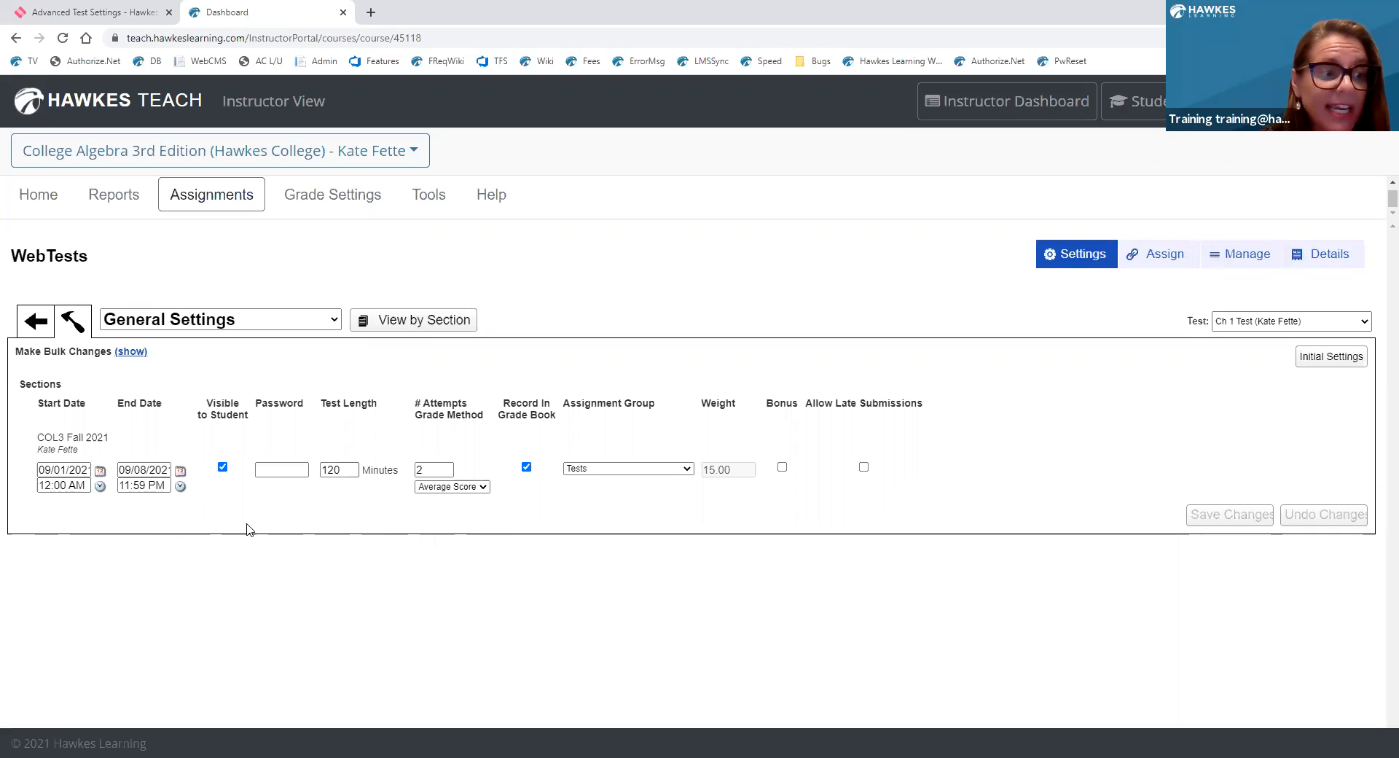
{"action": "mouse_move", "coordinate": [376, 528]}
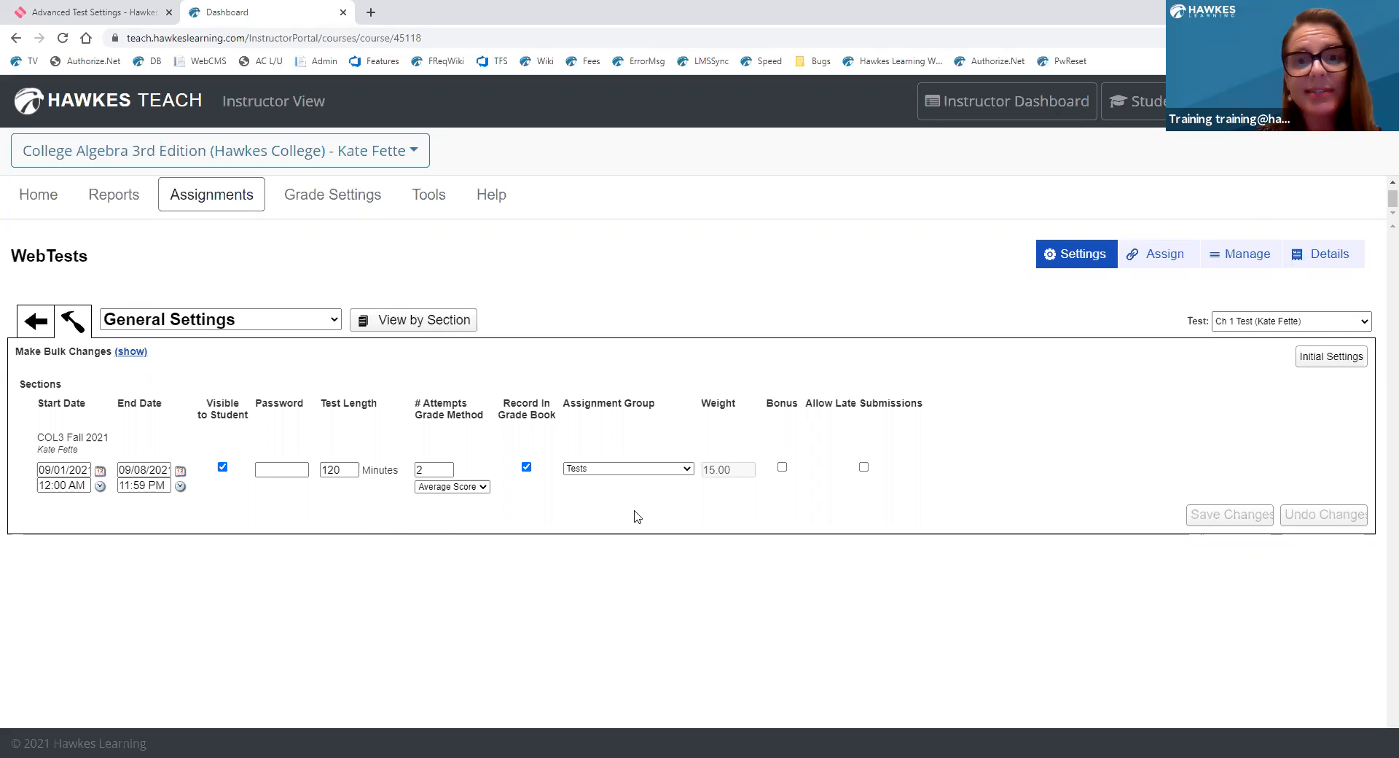
{"action": "mouse_move", "coordinate": [759, 494]}
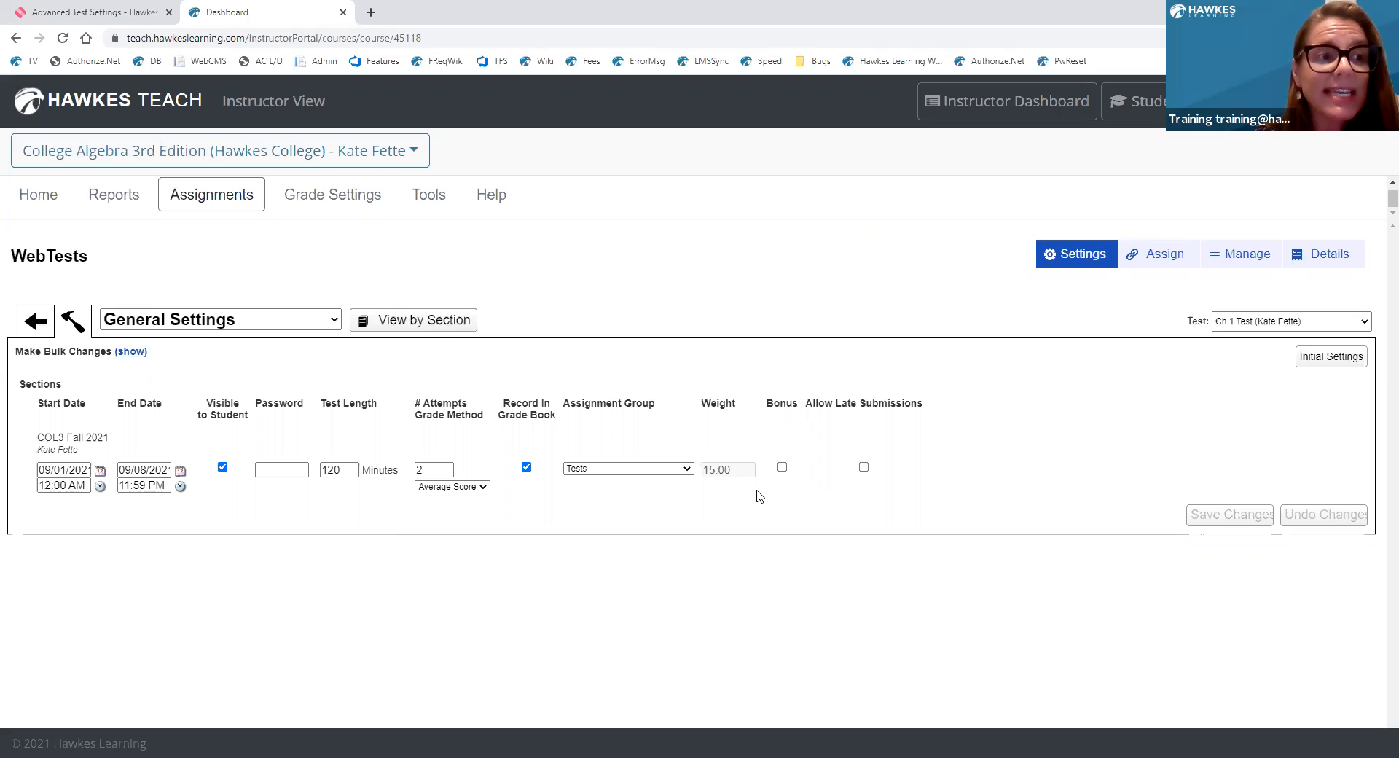
{"action": "mouse_move", "coordinate": [718, 494]}
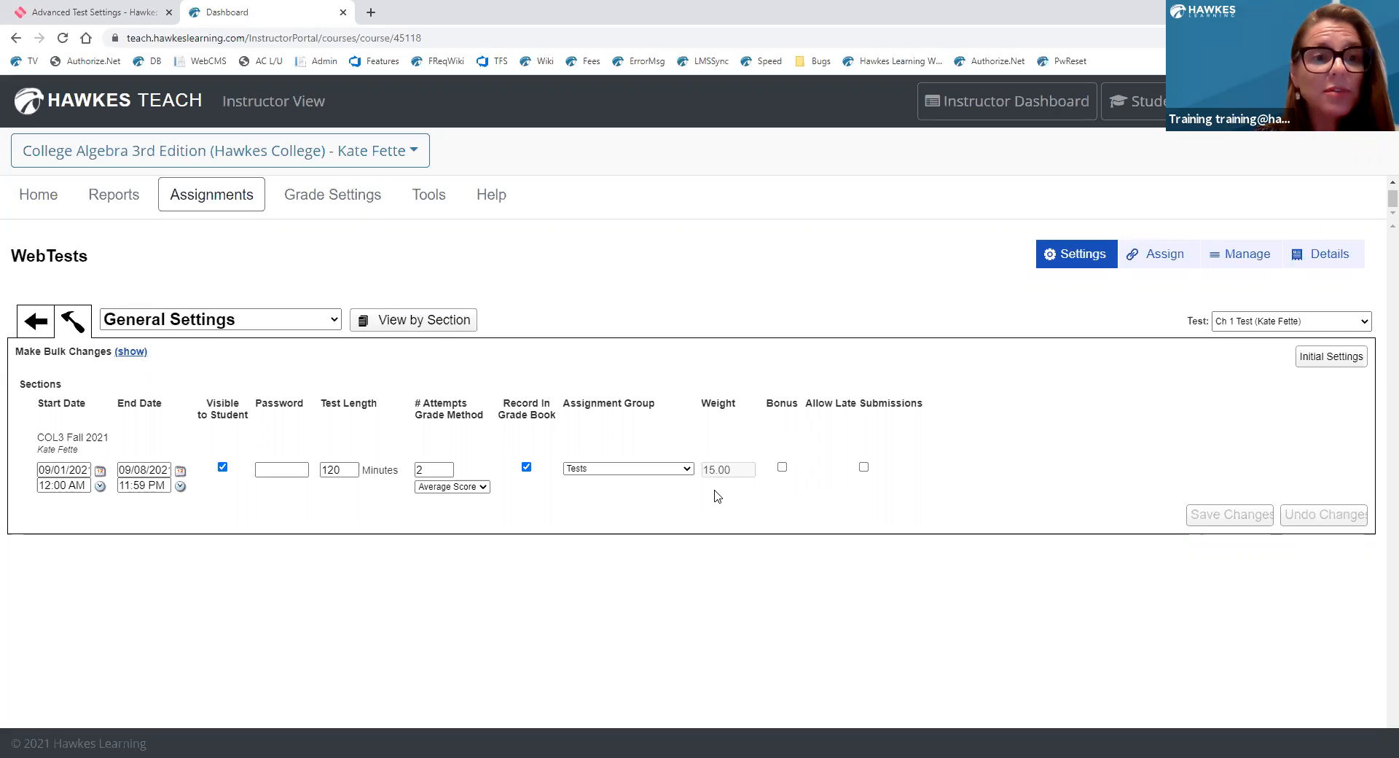
{"action": "left_click", "coordinate": [221, 467]}
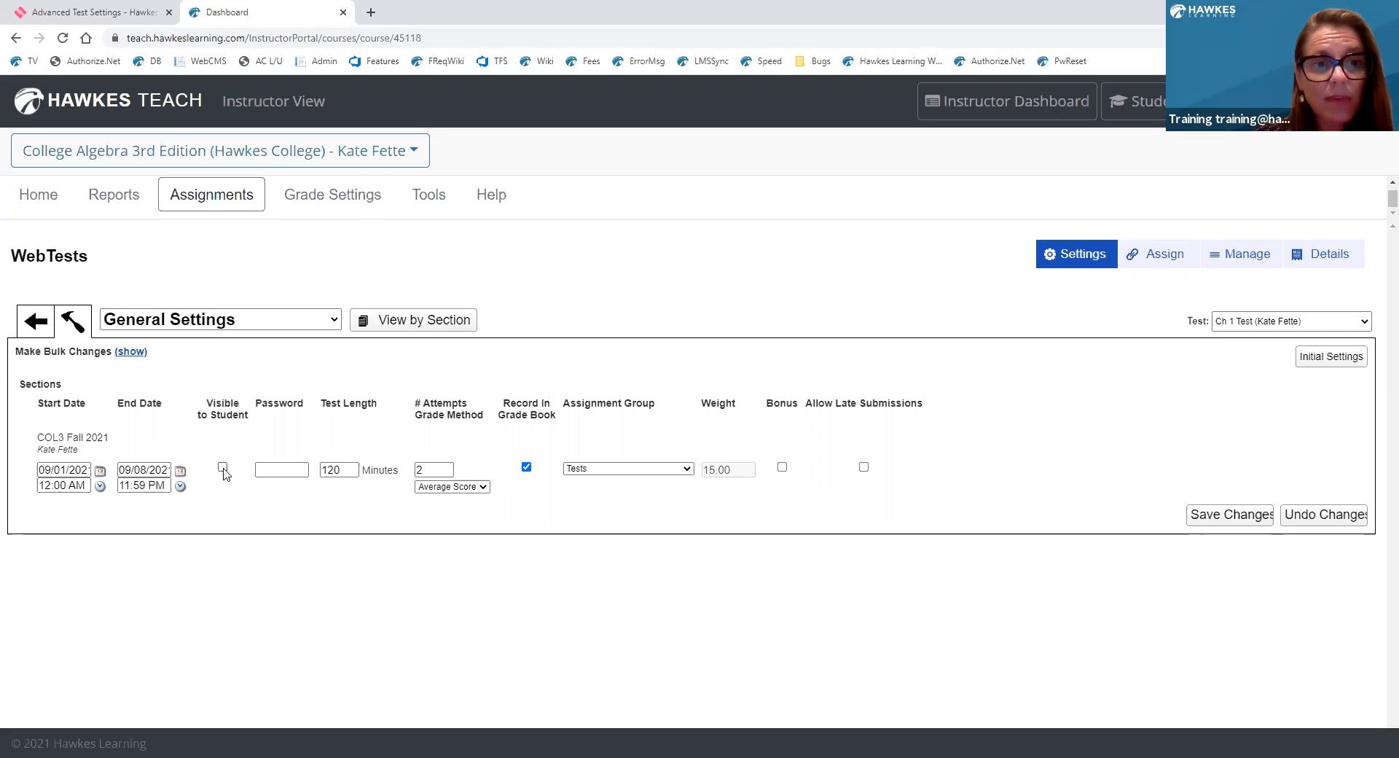
{"action": "left_click", "coordinate": [223, 468]}
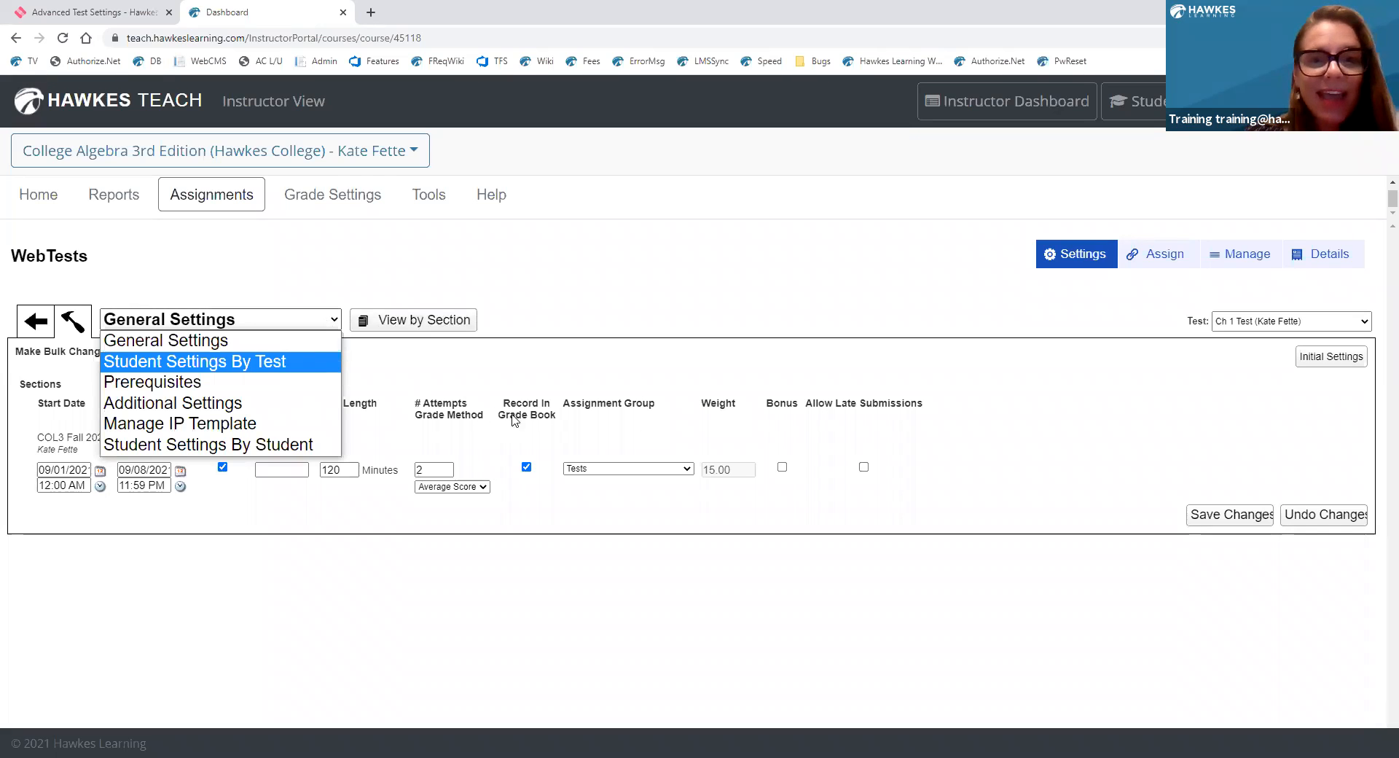
Save Ch 1 Test's general settings and switch to Student Settings By Test.
{"action": "left_click", "coordinate": [165, 340]}
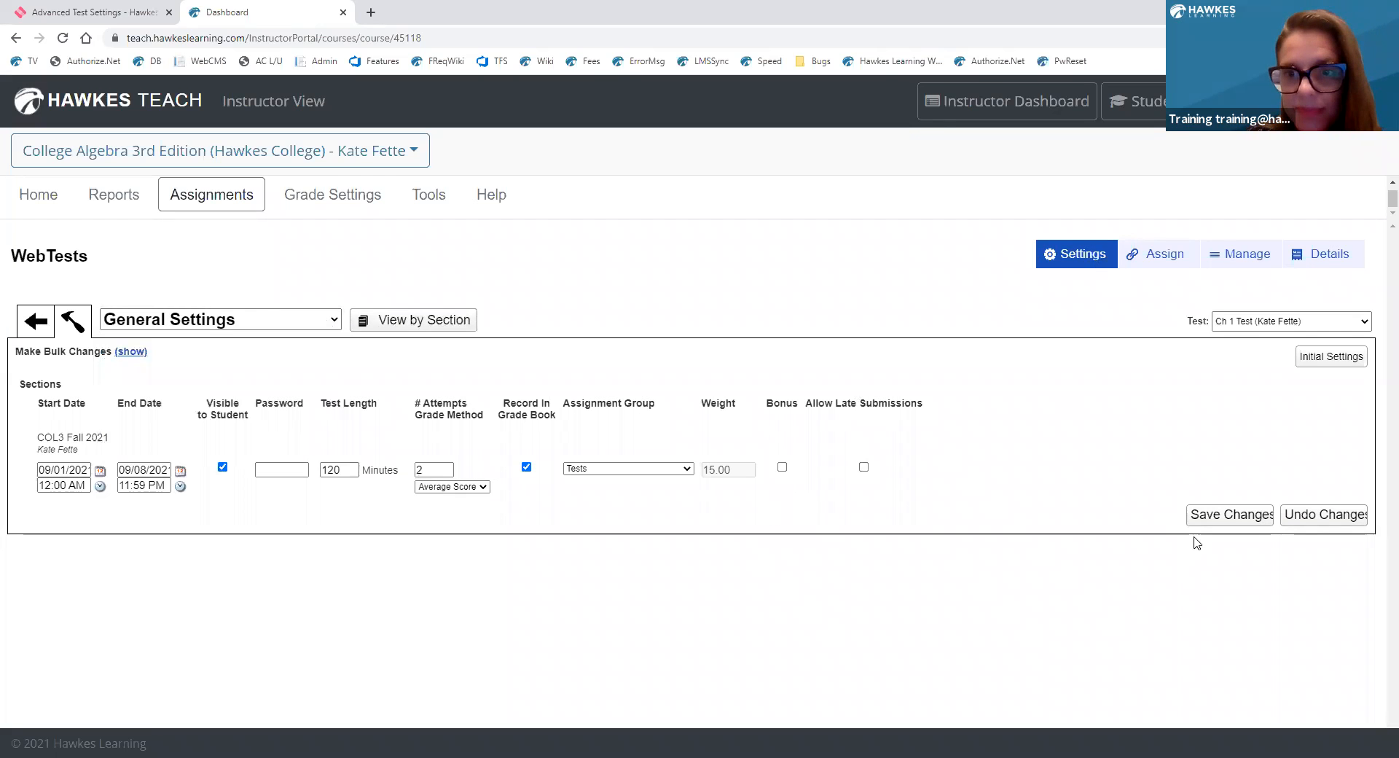
{"action": "left_click", "coordinate": [1229, 515]}
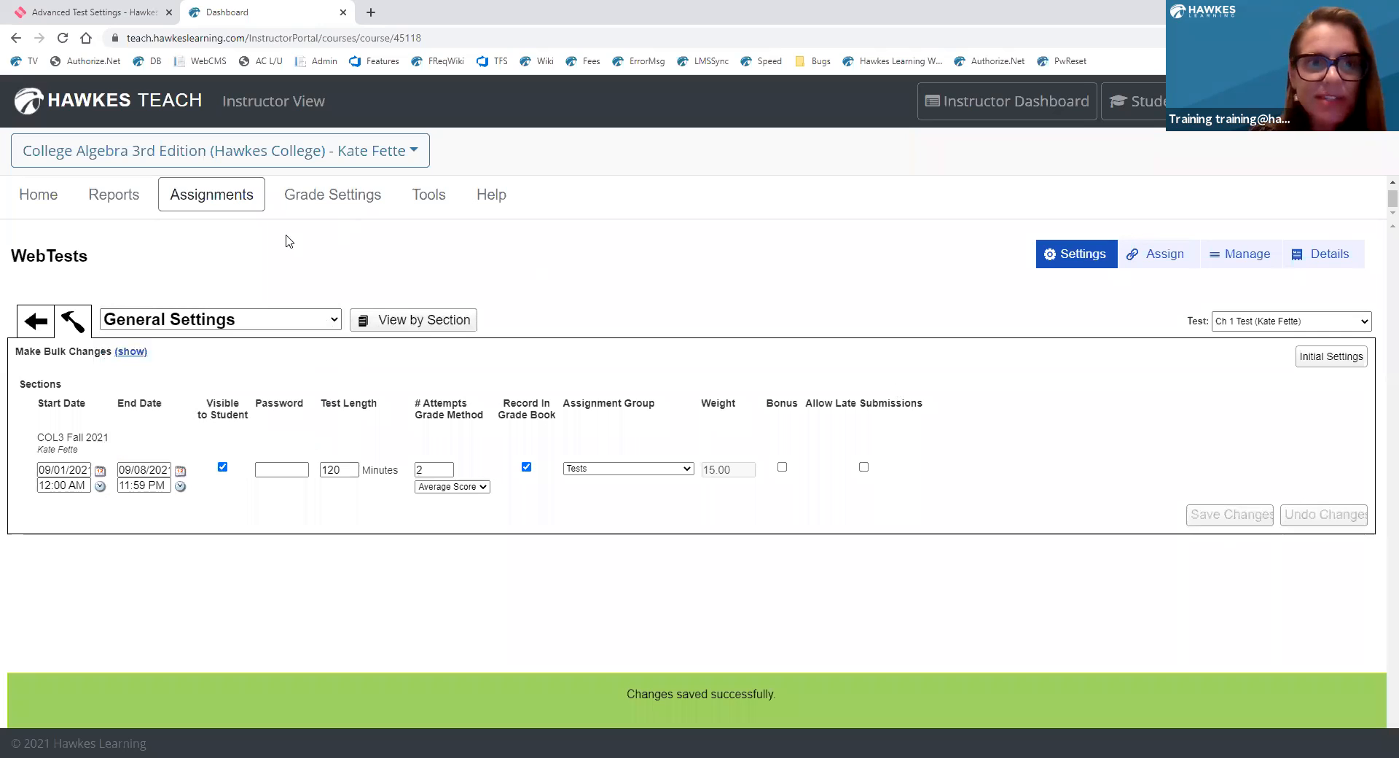
{"action": "left_click", "coordinate": [219, 319]}
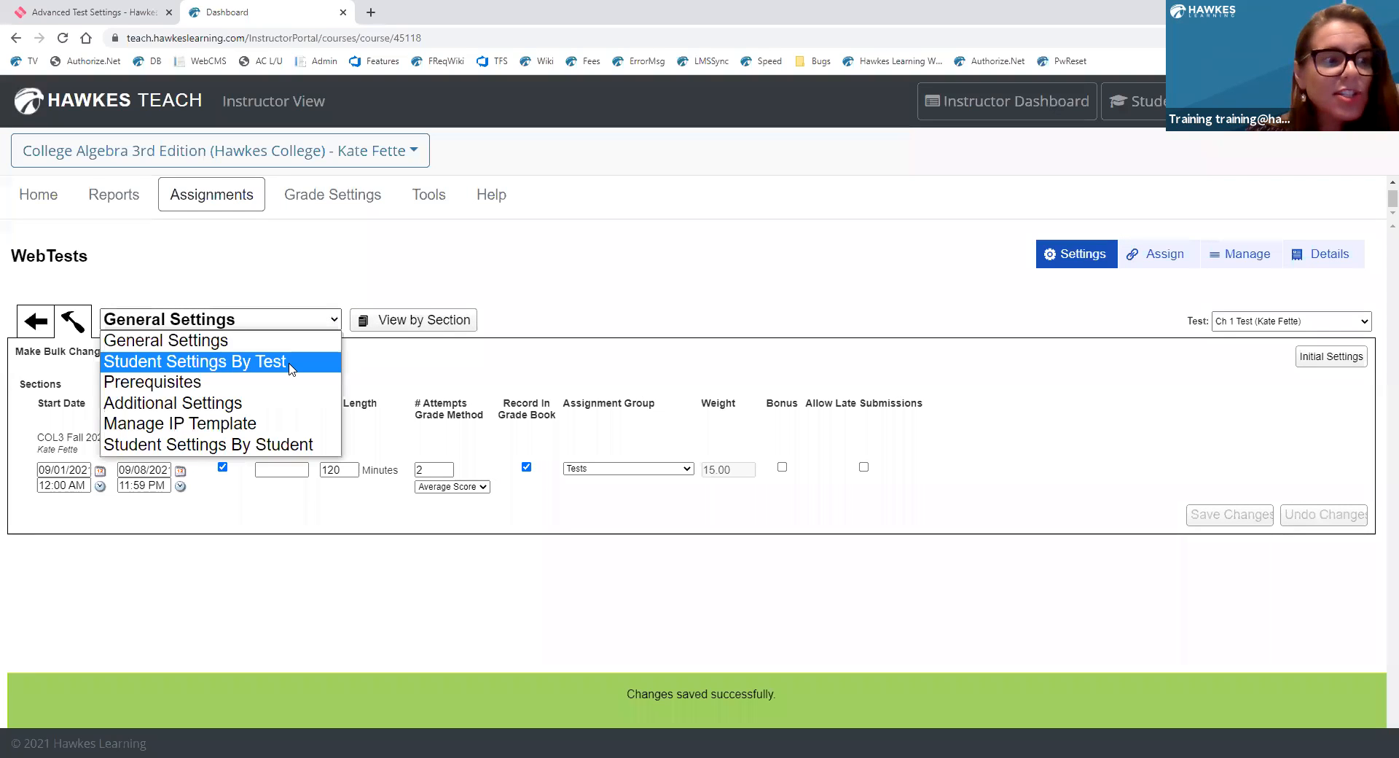
{"action": "left_click", "coordinate": [194, 362]}
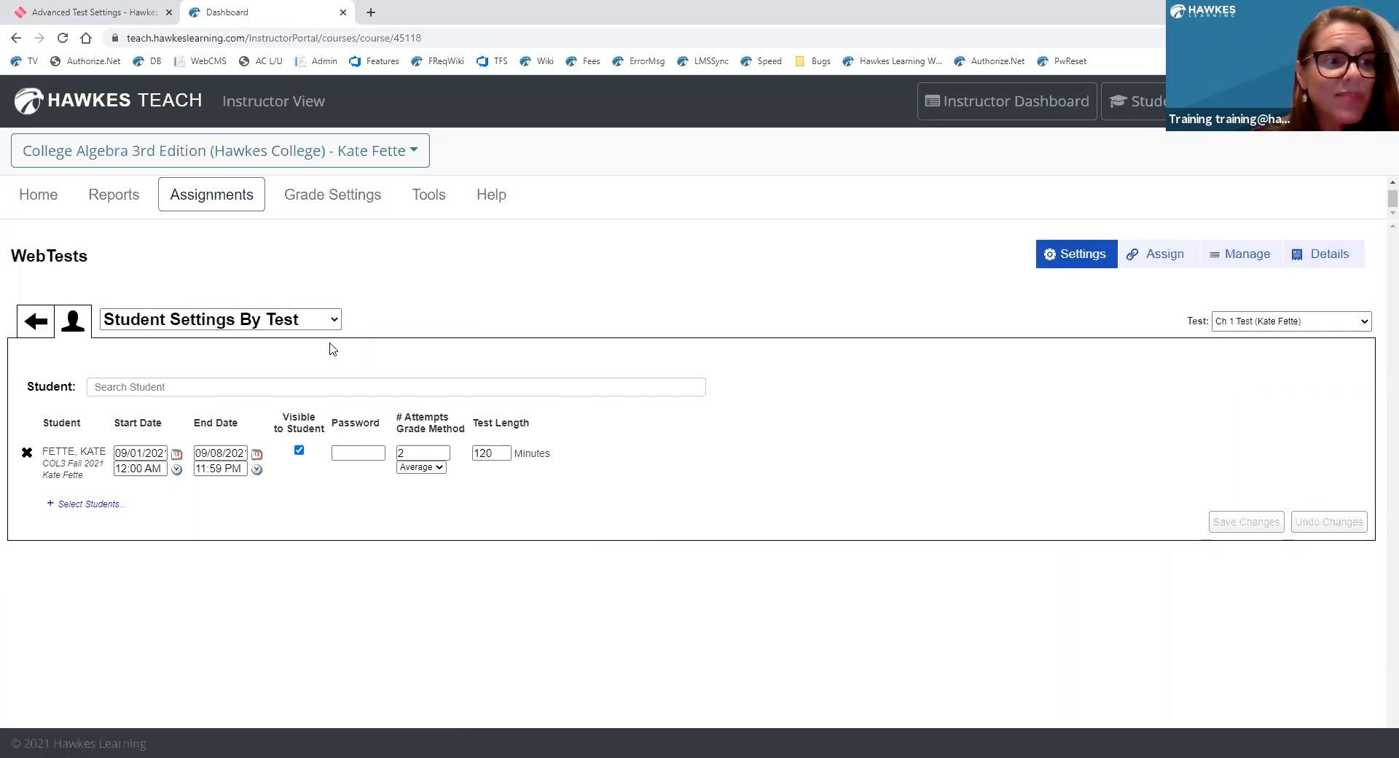
{"action": "left_click", "coordinate": [422, 452]}
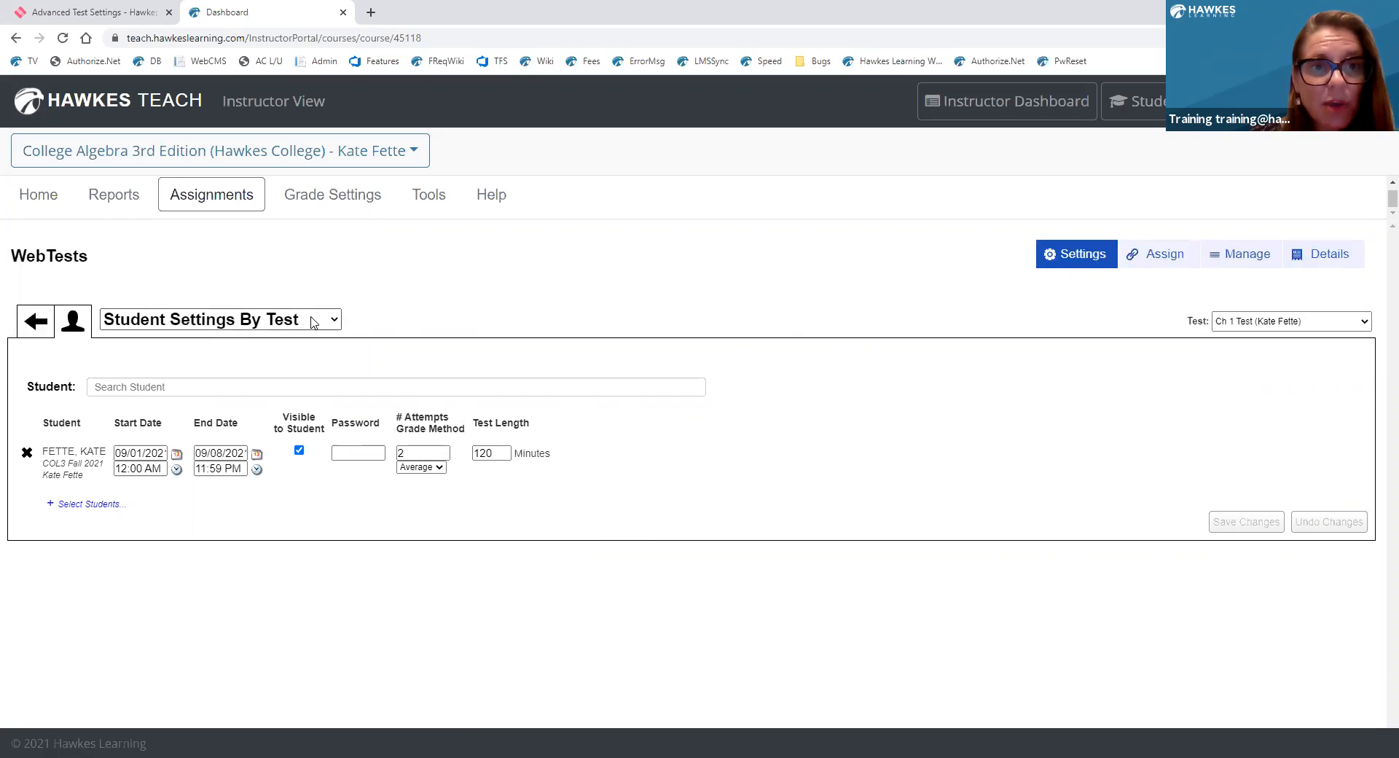
Switch Ch 1 Test's settings view to the Prerequisites page.
{"action": "left_click", "coordinate": [219, 319]}
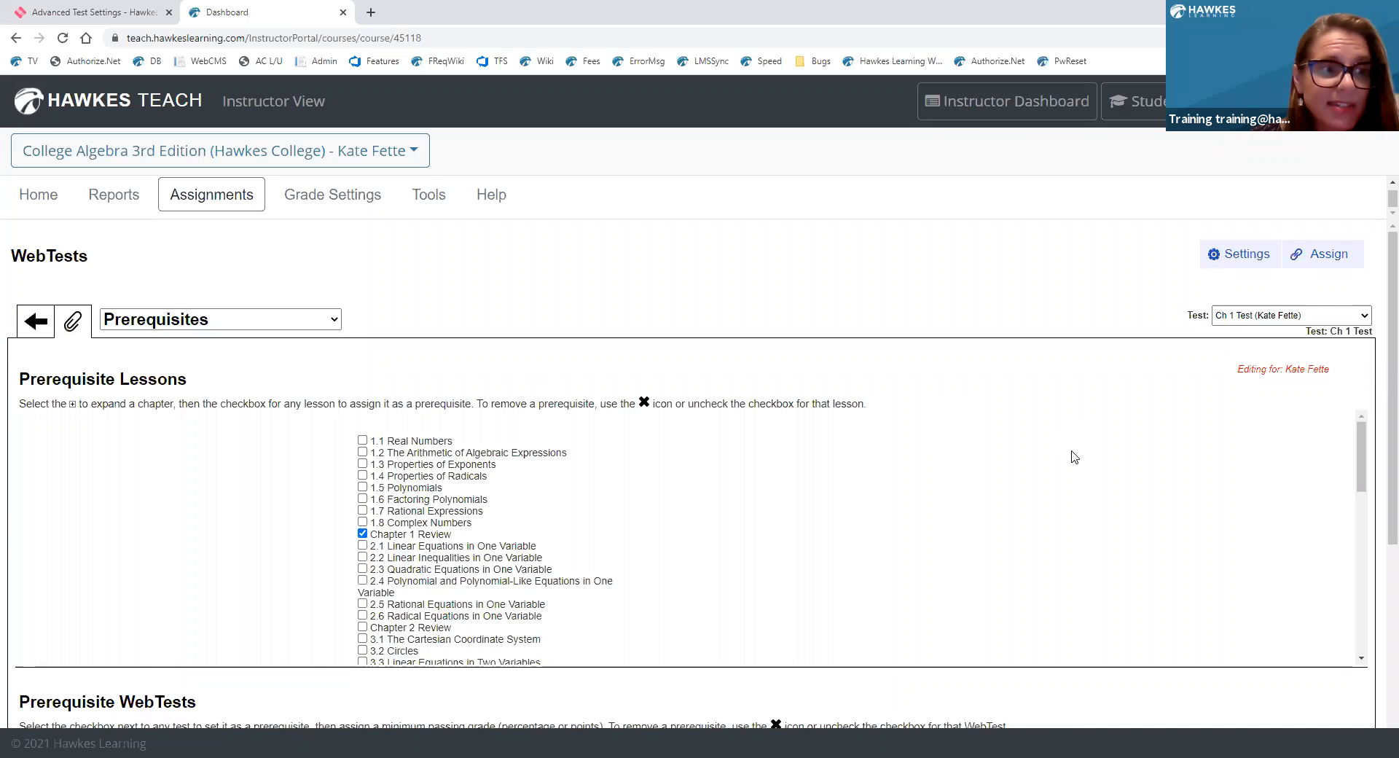
{"action": "mouse_move", "coordinate": [1311, 472]}
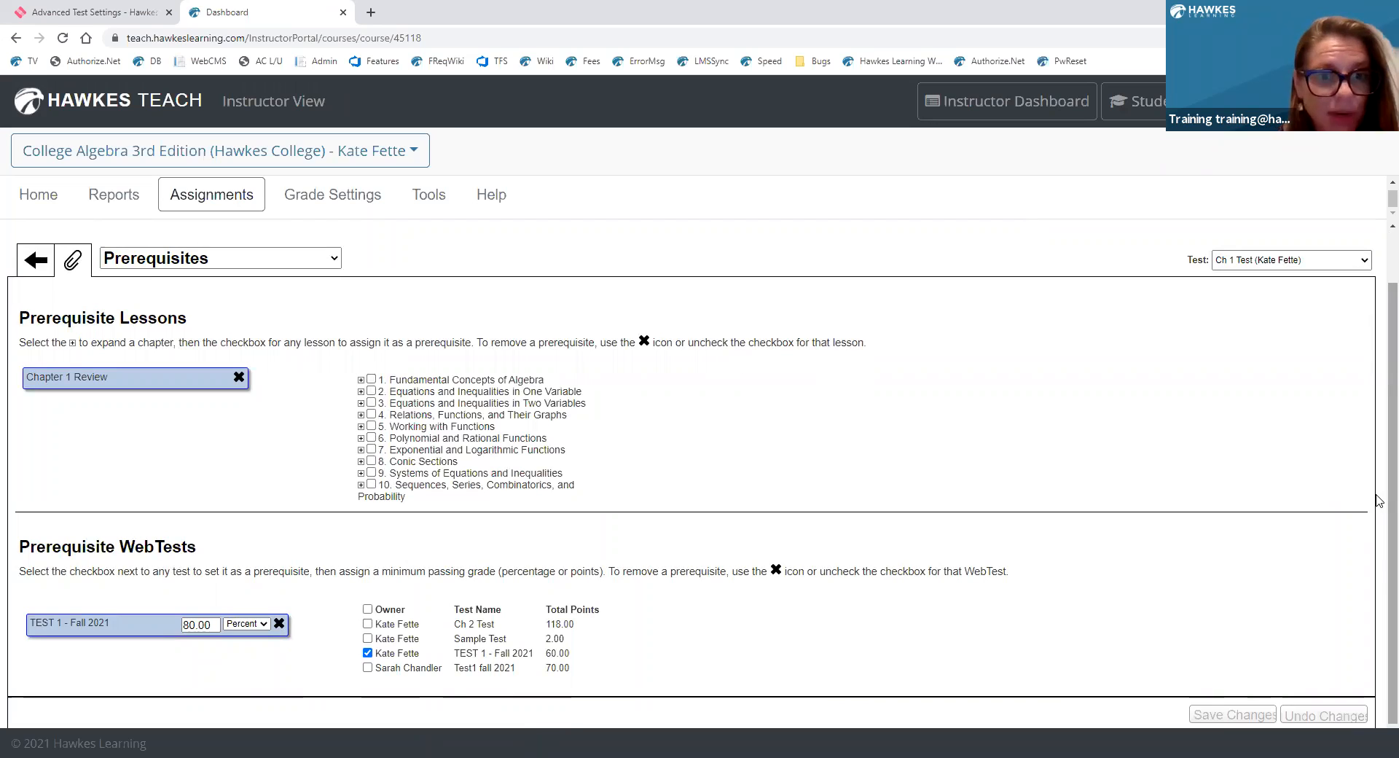
{"action": "mouse_move", "coordinate": [1188, 450]}
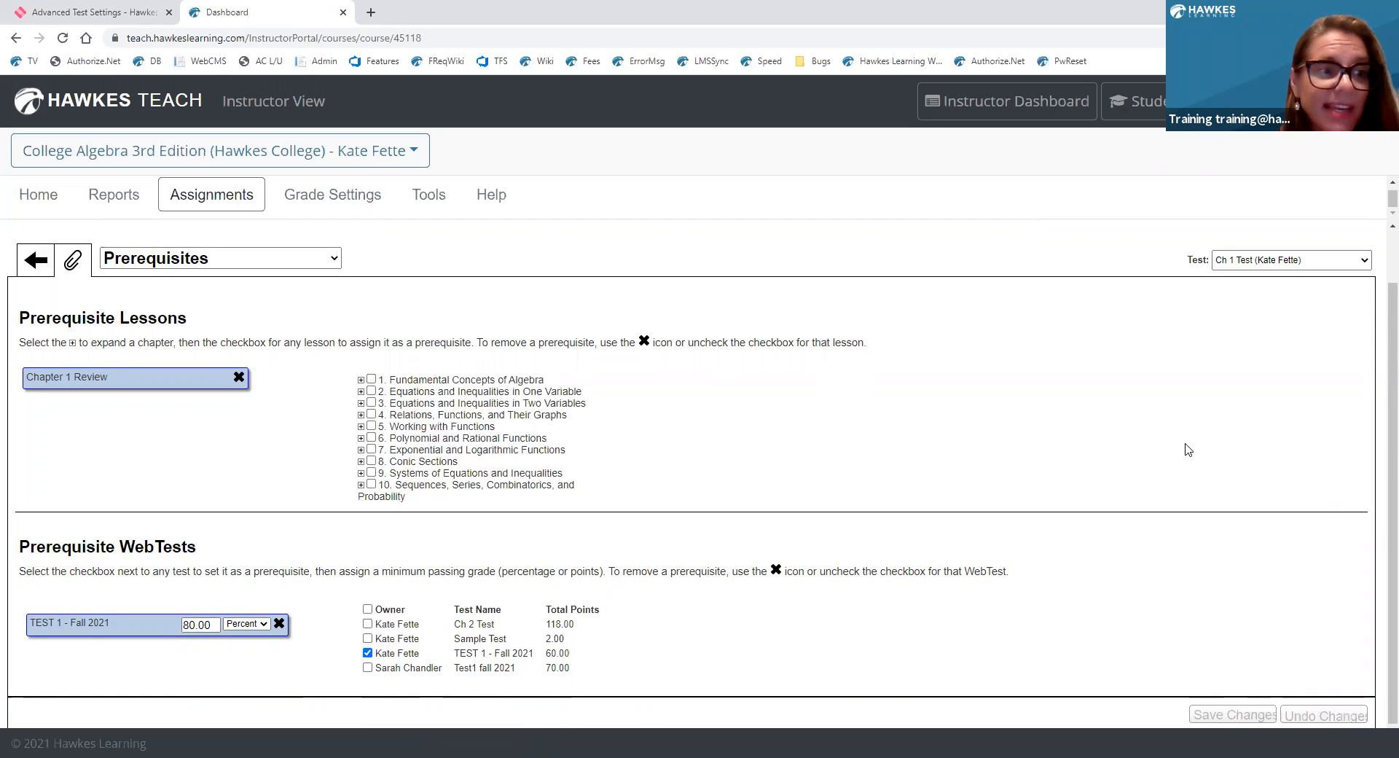
{"action": "mouse_move", "coordinate": [1099, 452]}
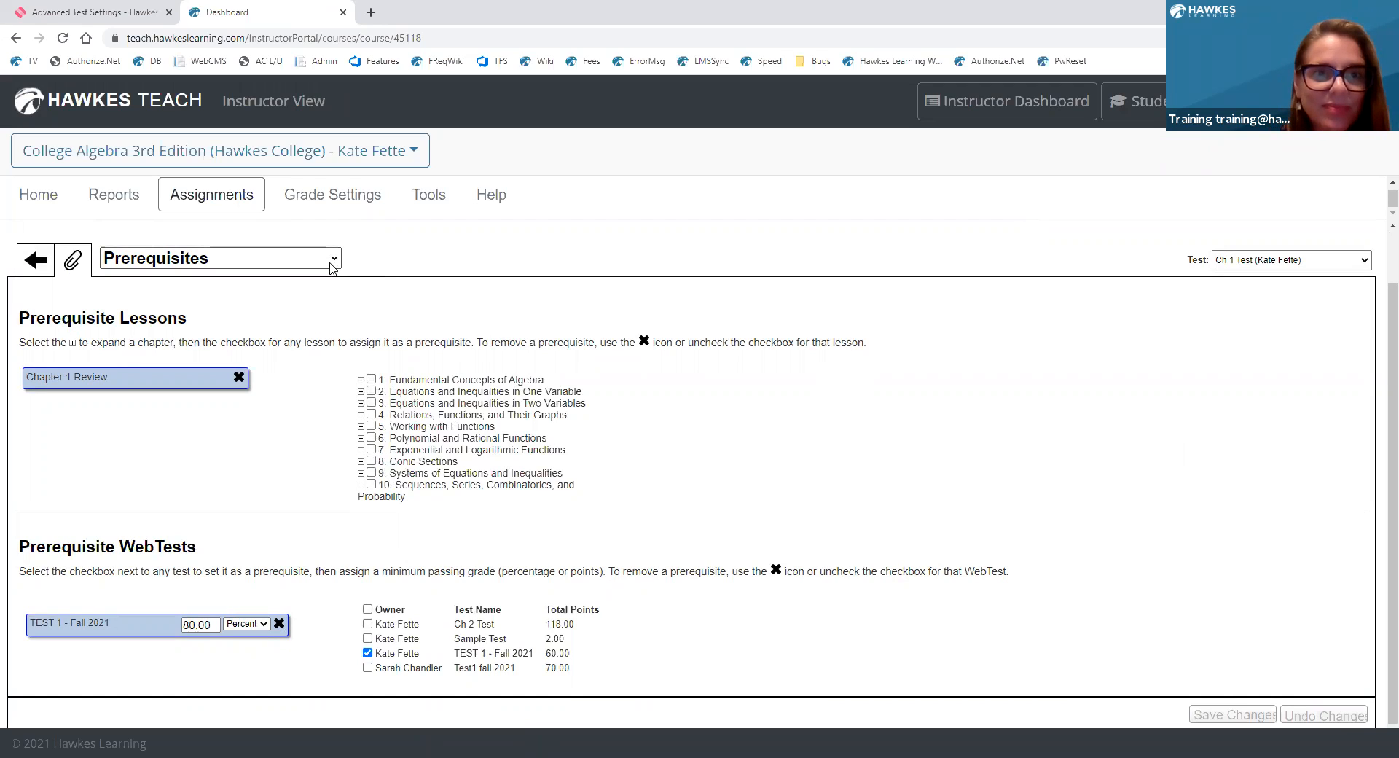
{"action": "mouse_move", "coordinate": [300, 345]}
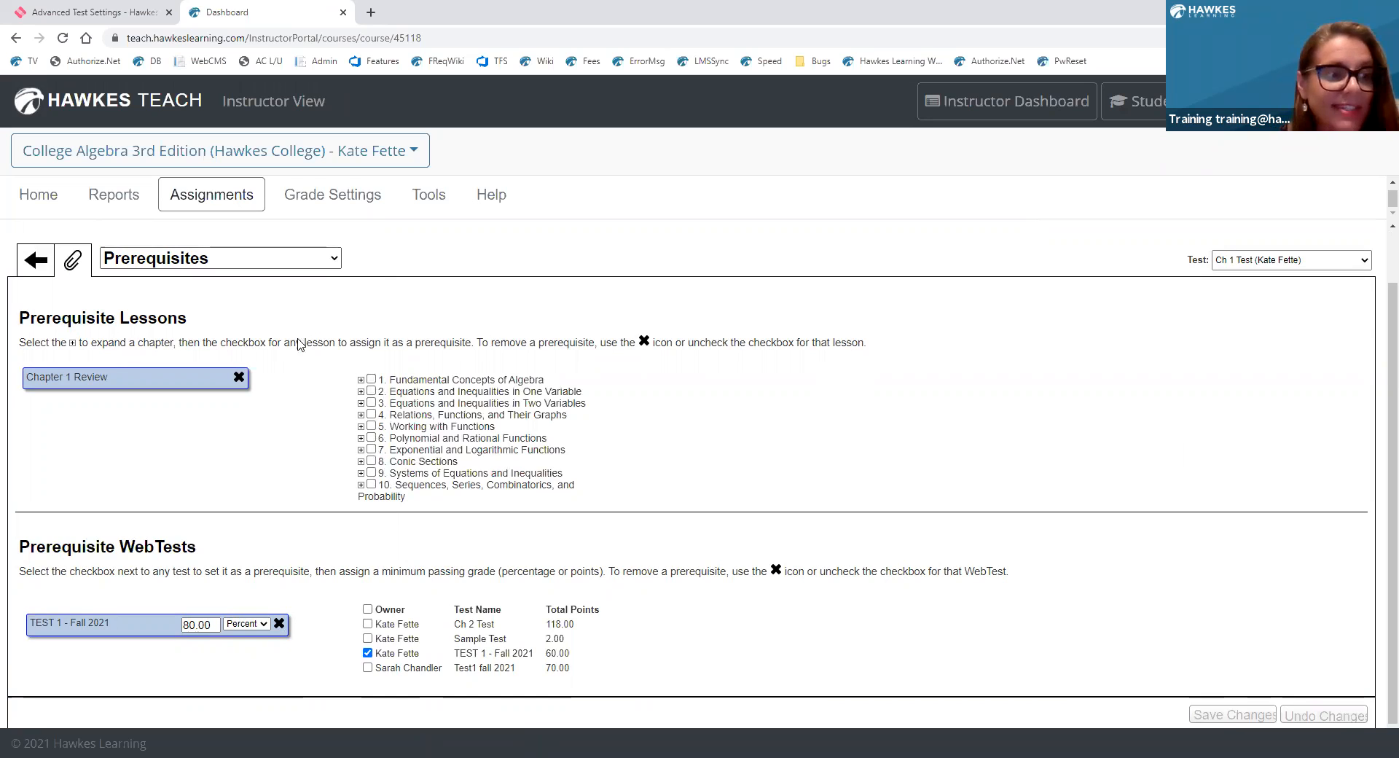
{"action": "mouse_move", "coordinate": [541, 400]}
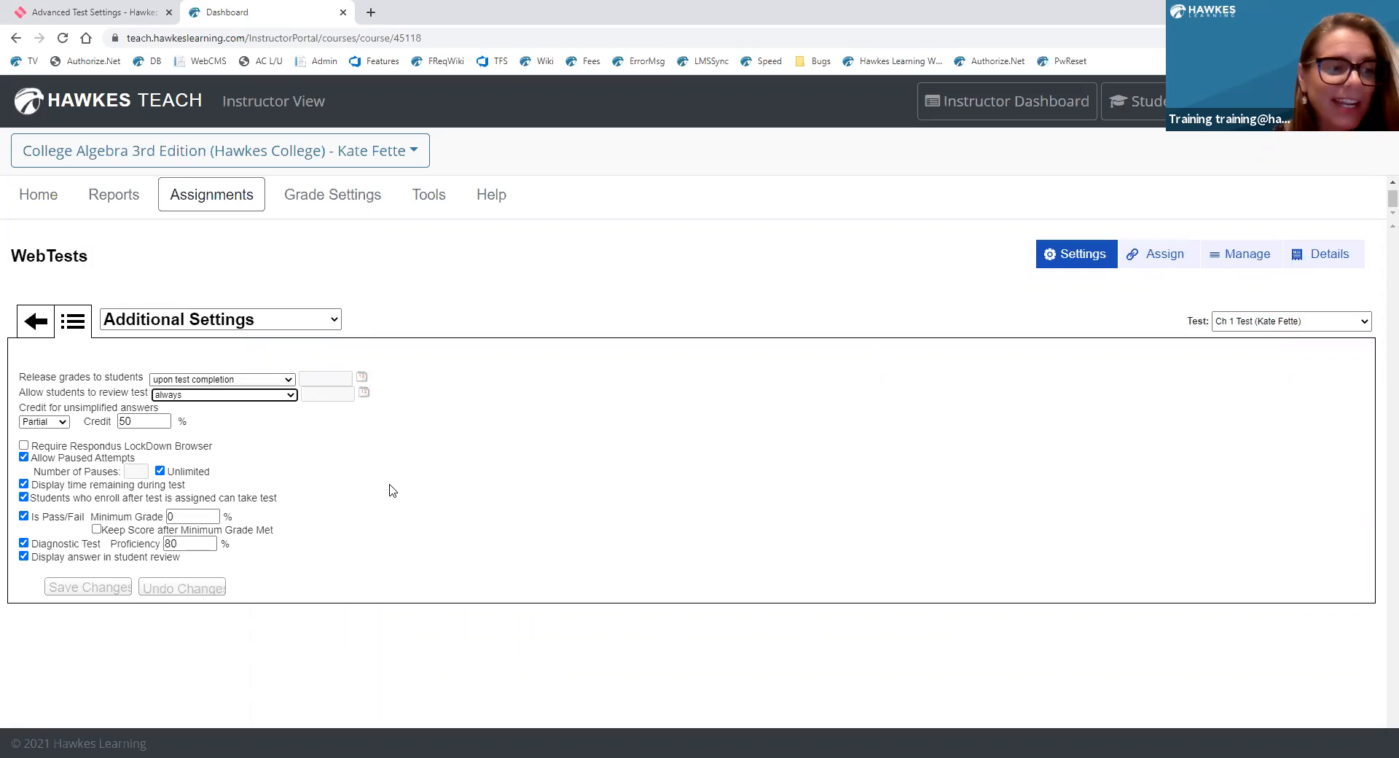
{"action": "mouse_move", "coordinate": [224, 472]}
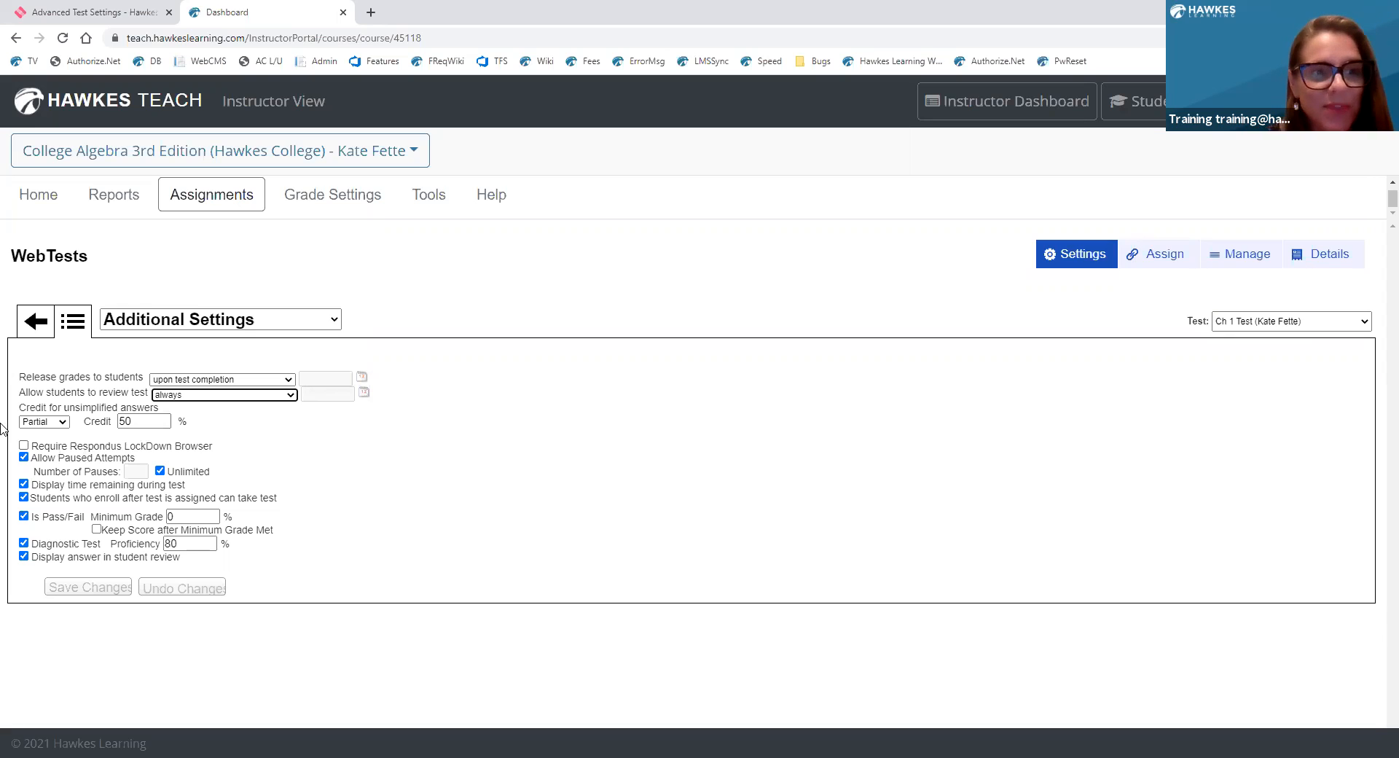
Check 'Require Respondus LockDown Browser' on Ch 1 Test's Additional Settings page.
{"action": "left_click", "coordinate": [24, 446]}
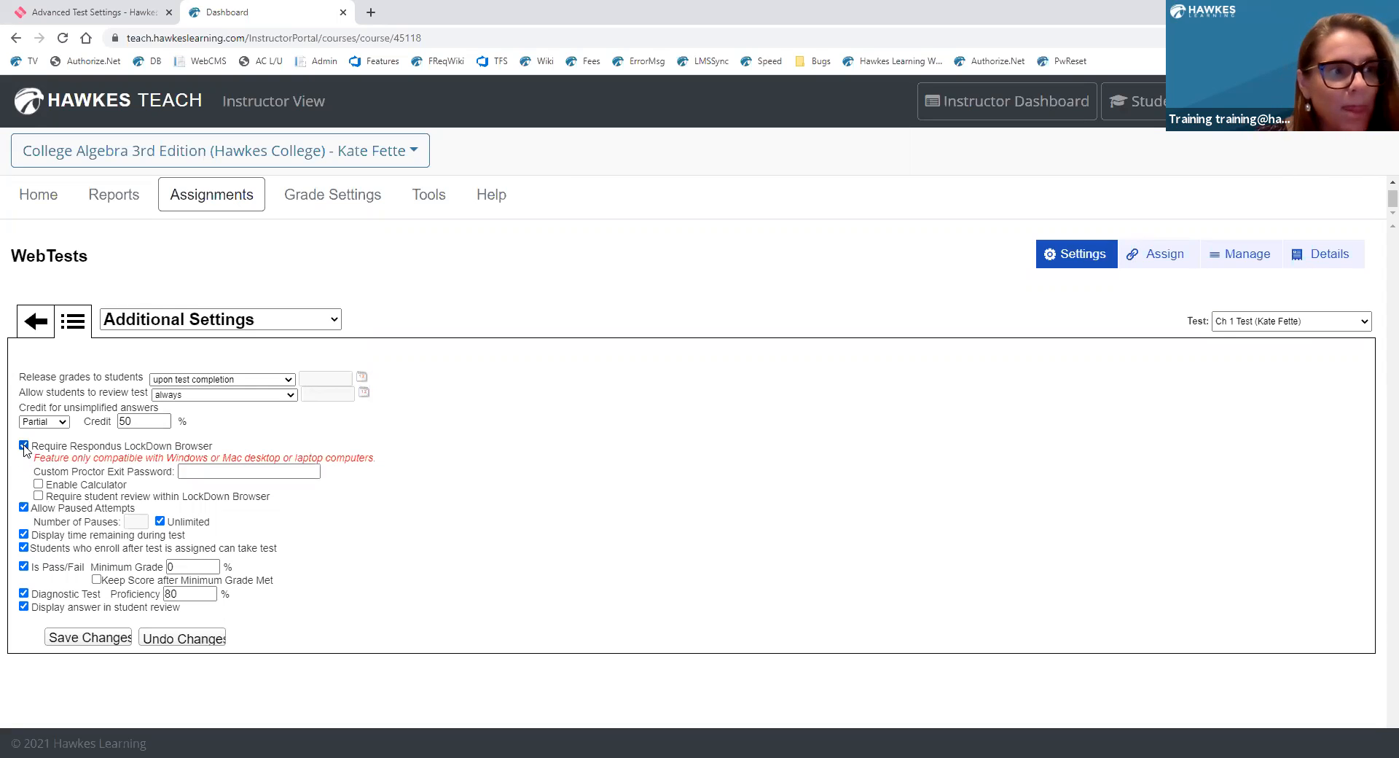
{"action": "left_click", "coordinate": [26, 446]}
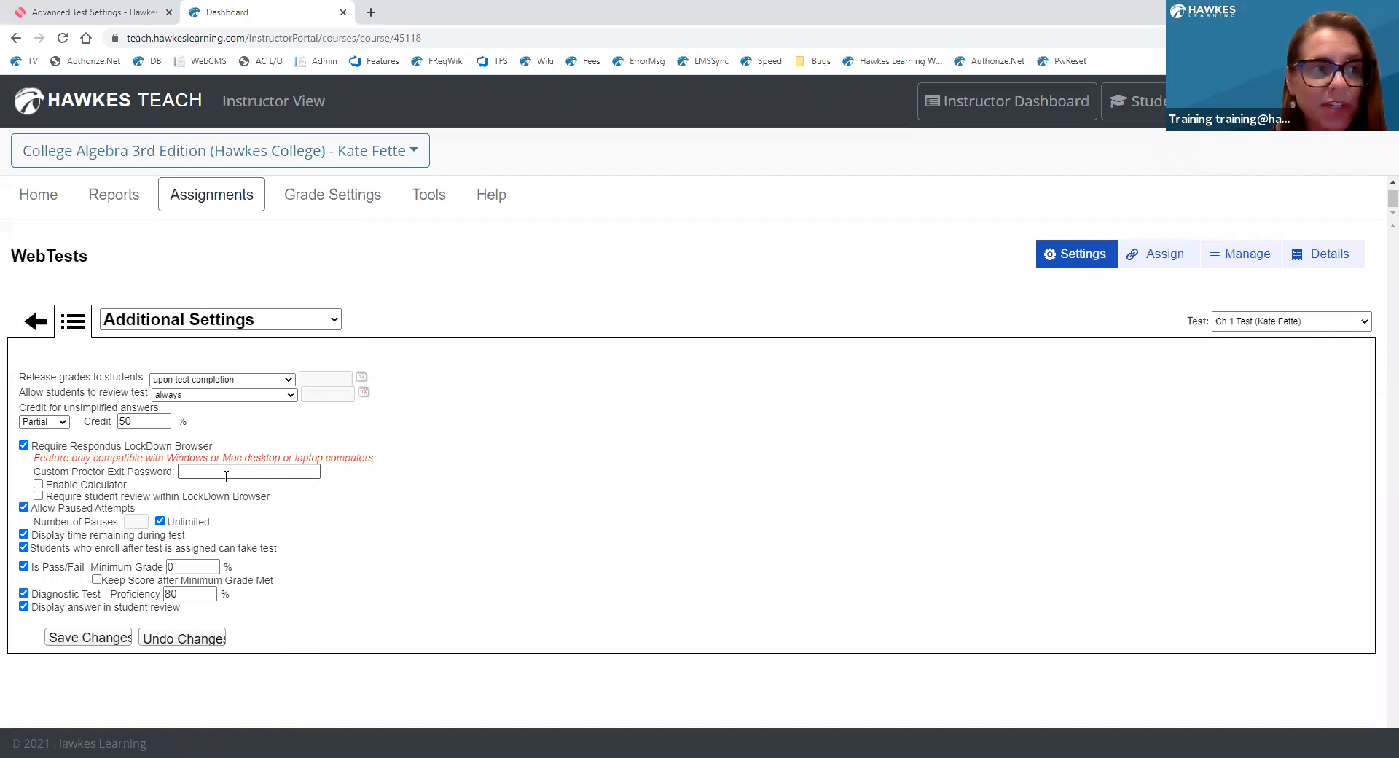
{"action": "mouse_move", "coordinate": [279, 512]}
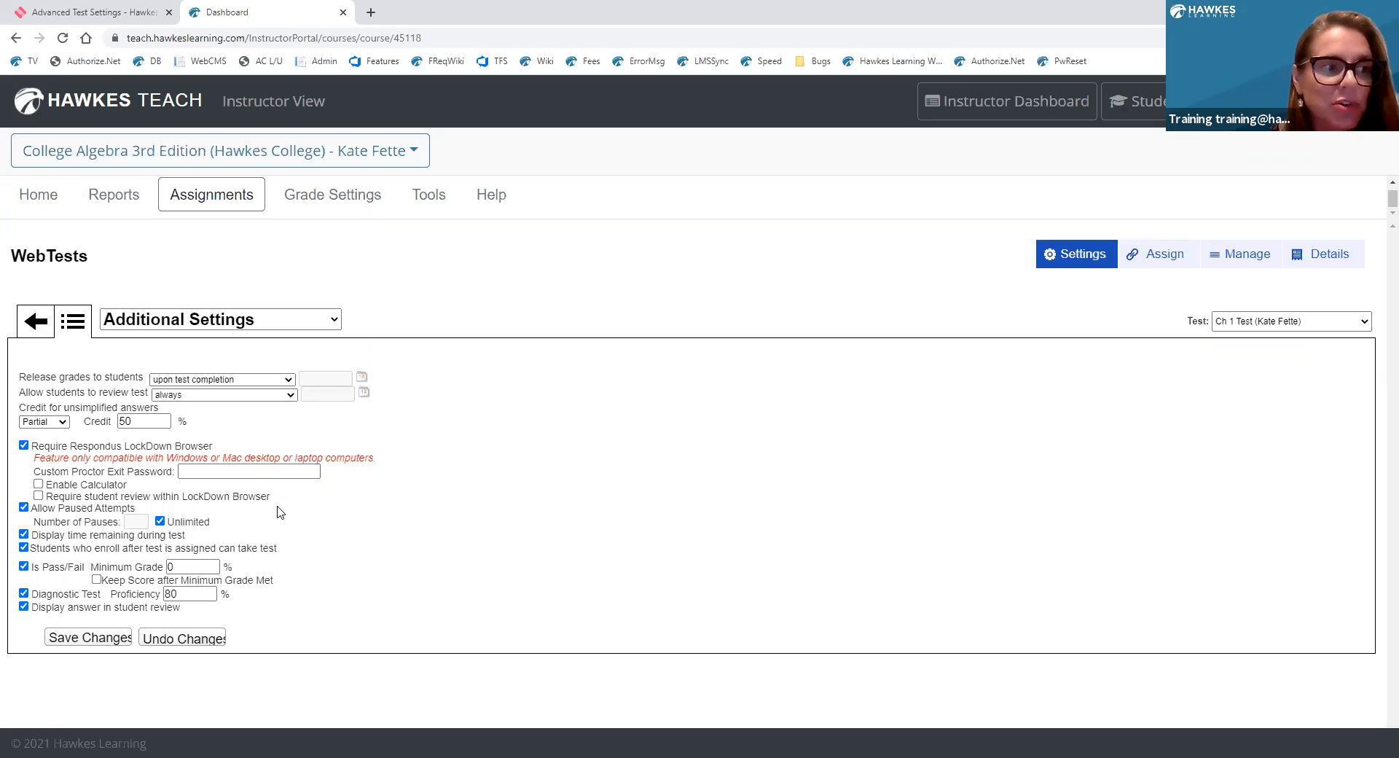
{"action": "mouse_move", "coordinate": [304, 519]}
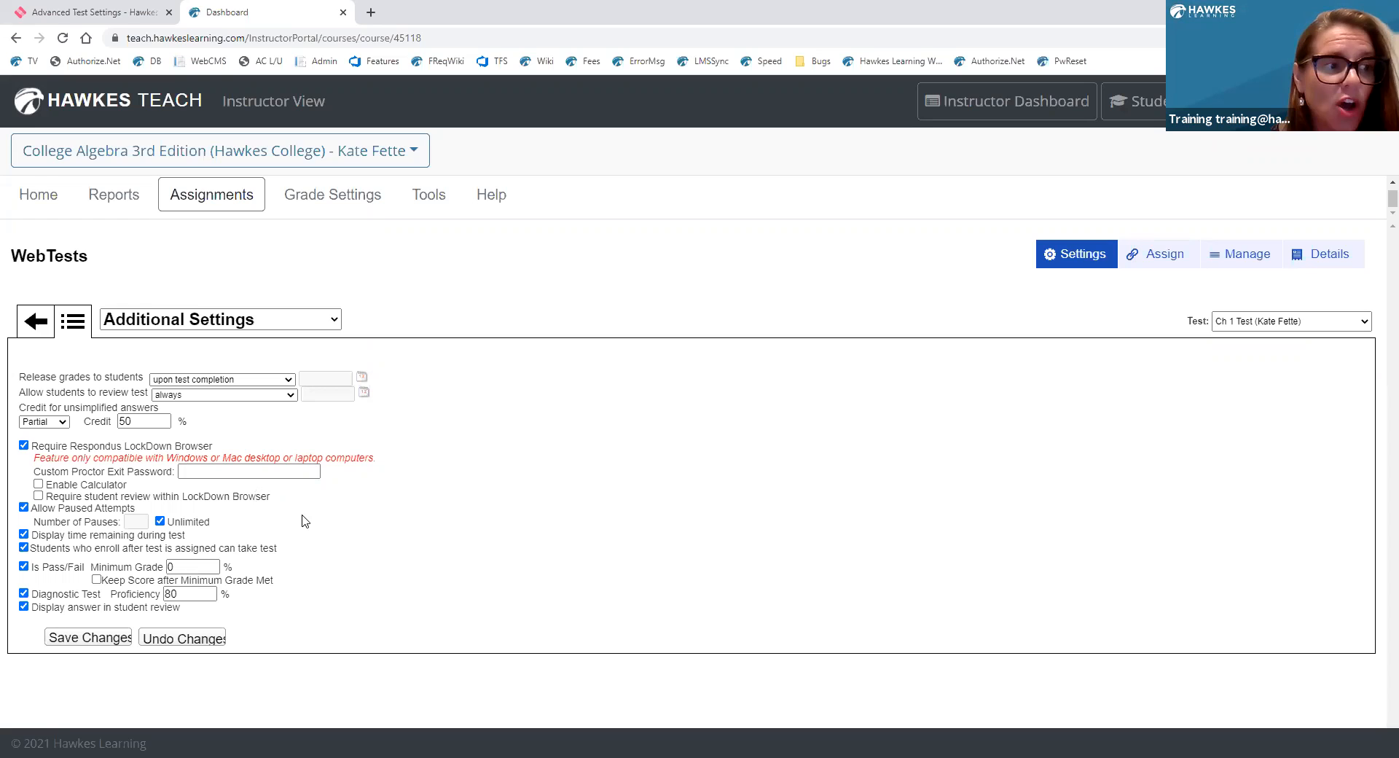
{"action": "mouse_move", "coordinate": [292, 528]}
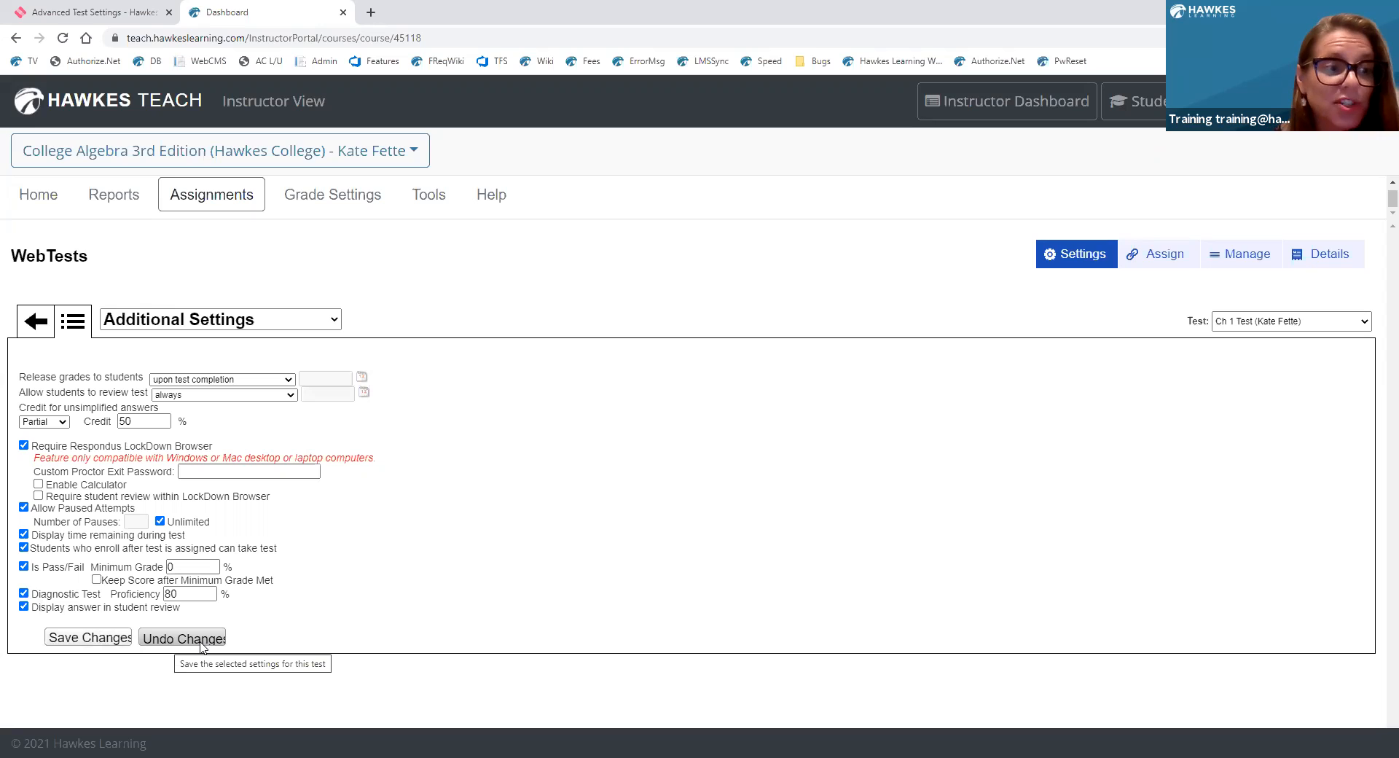
{"action": "mouse_move", "coordinate": [217, 627]}
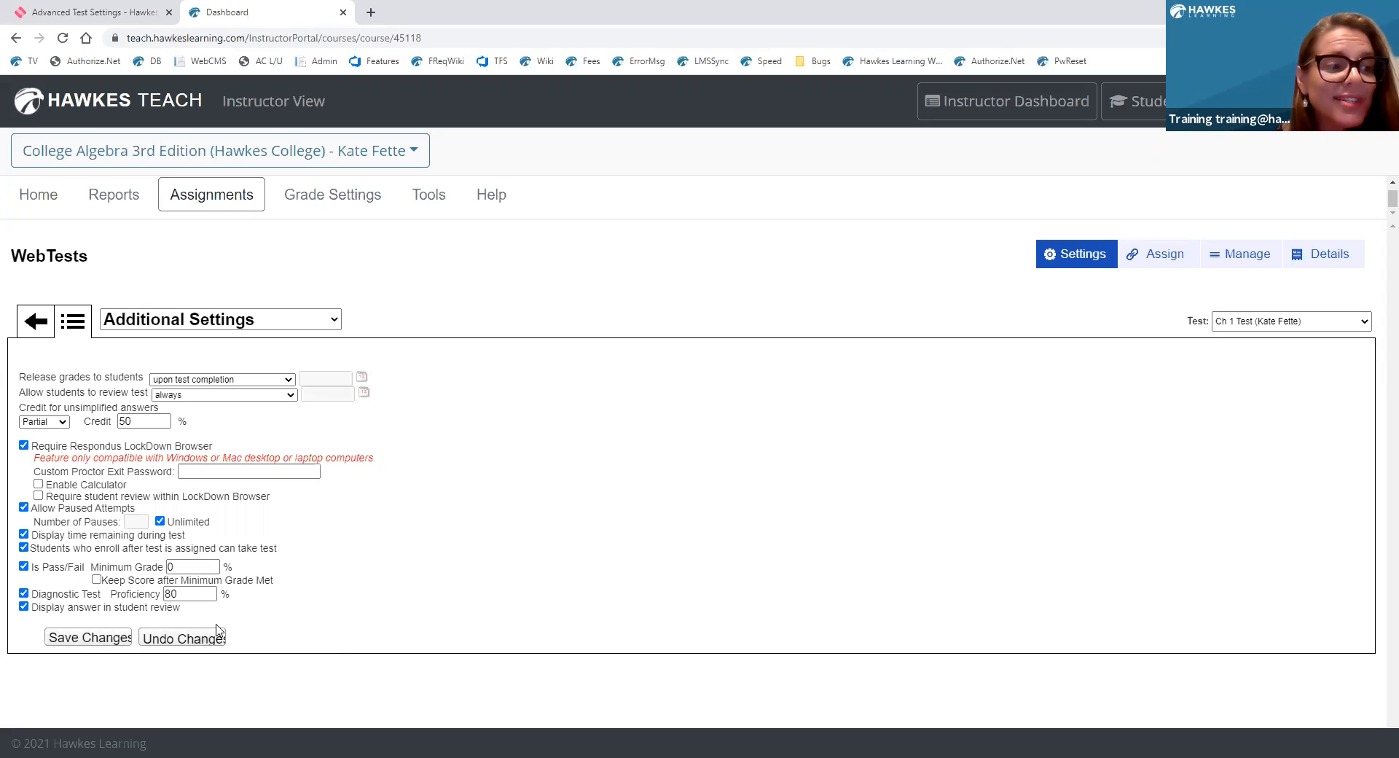
{"action": "mouse_move", "coordinate": [277, 636]}
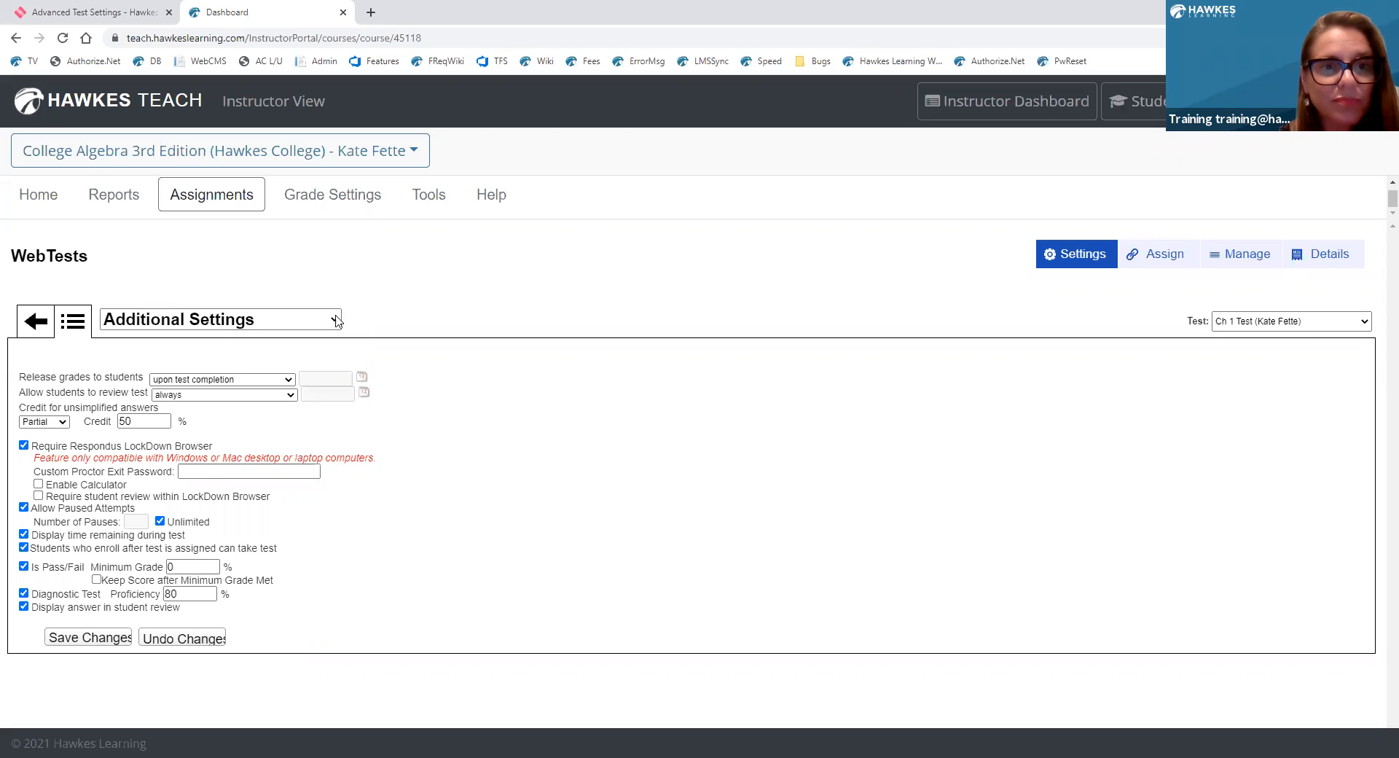
Switch to Manage IP Template, dismiss the unsaved-changes warning, and save the LockDown Browser setting.
{"action": "left_click", "coordinate": [219, 319]}
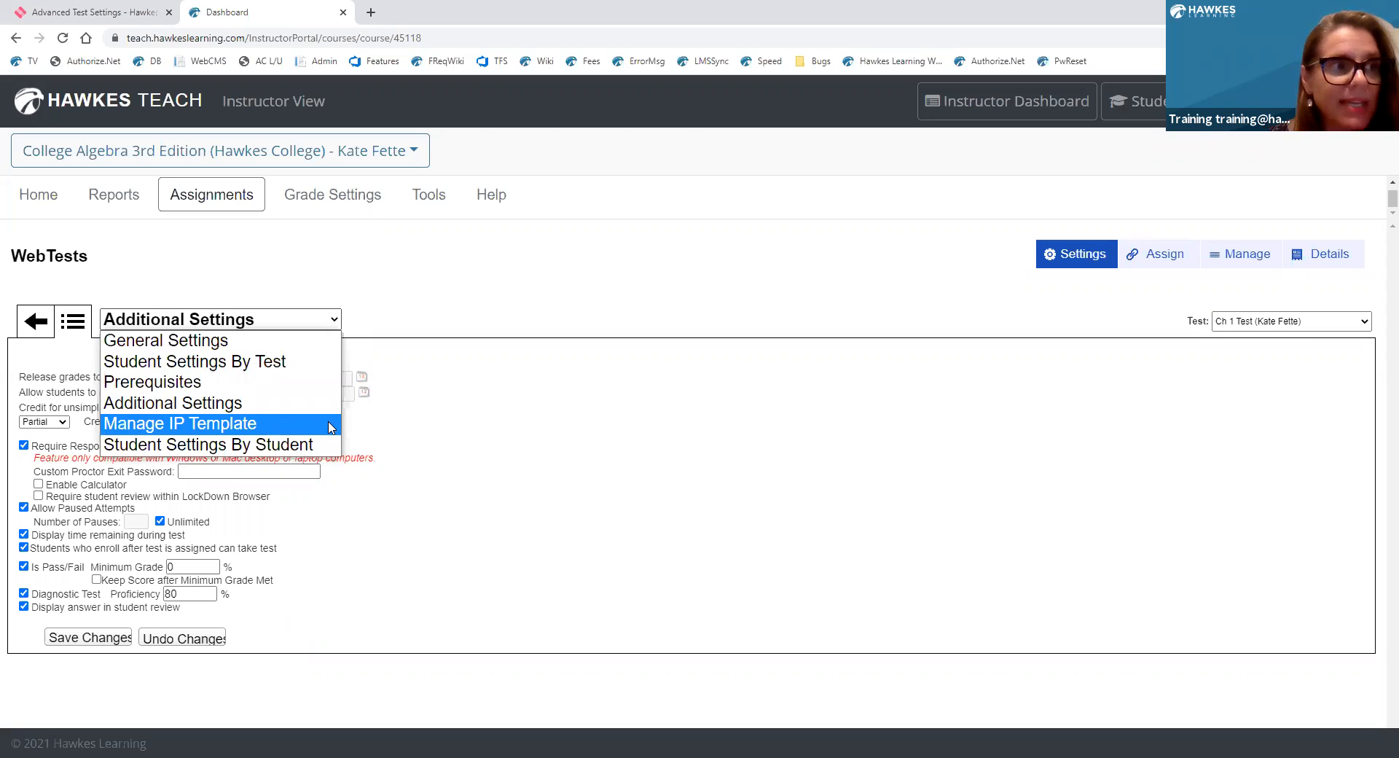
{"action": "left_click", "coordinate": [179, 423]}
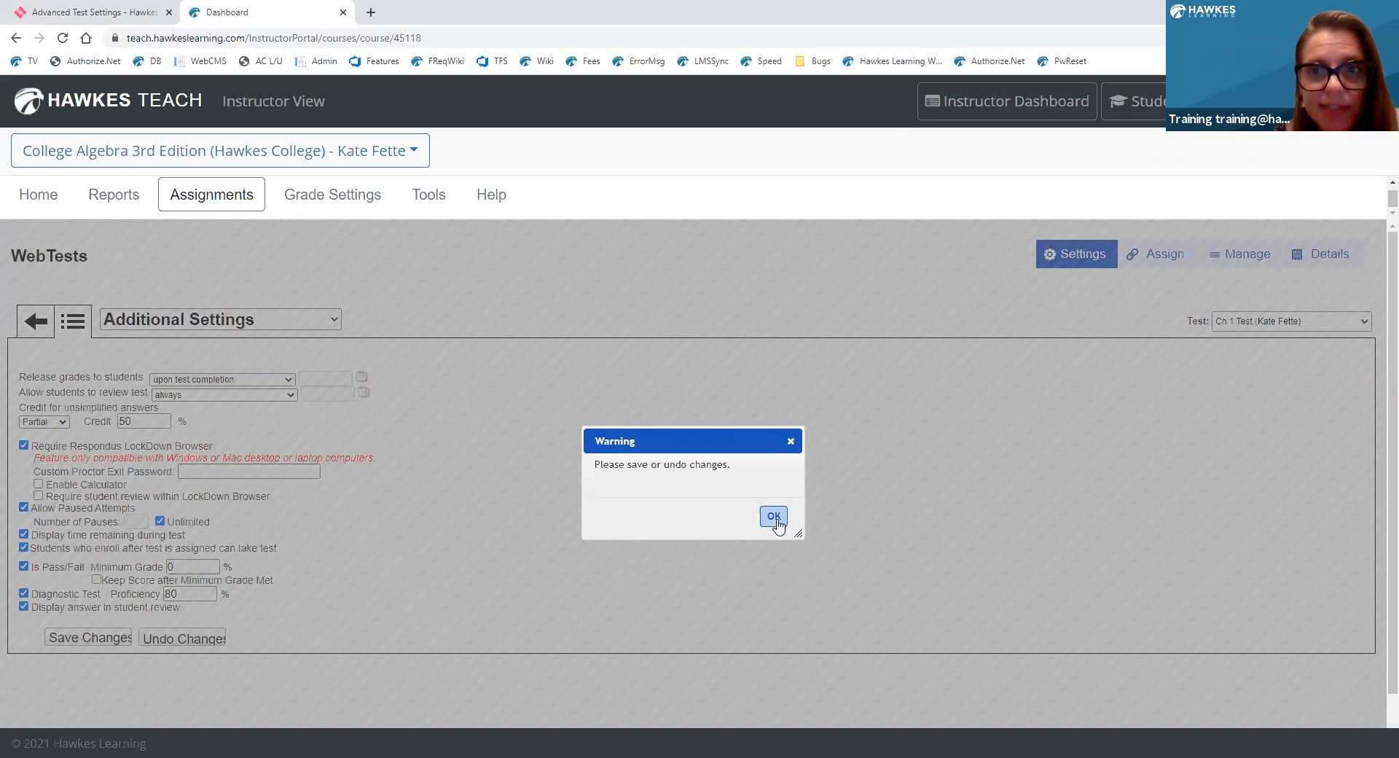
{"action": "left_click", "coordinate": [773, 516]}
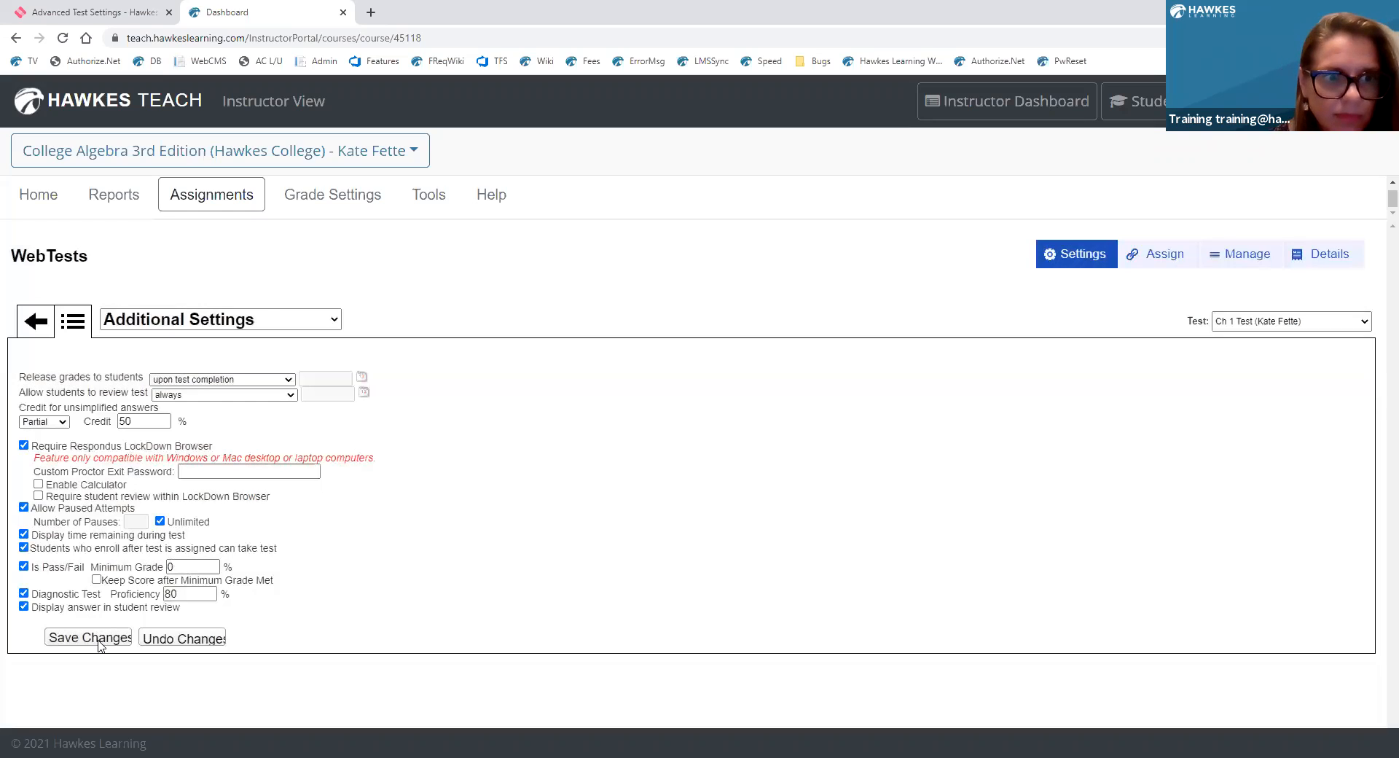
{"action": "left_click", "coordinate": [87, 637]}
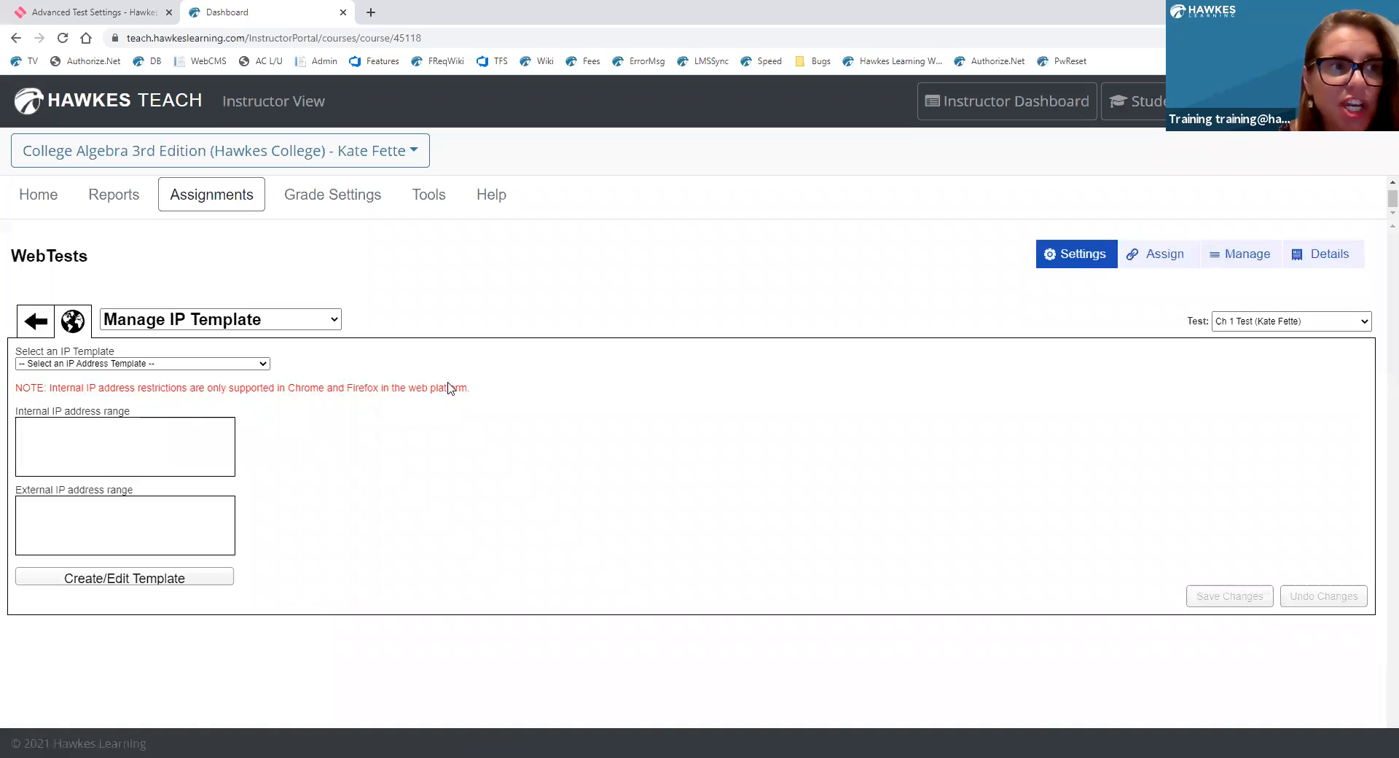
{"action": "mouse_move", "coordinate": [452, 384]}
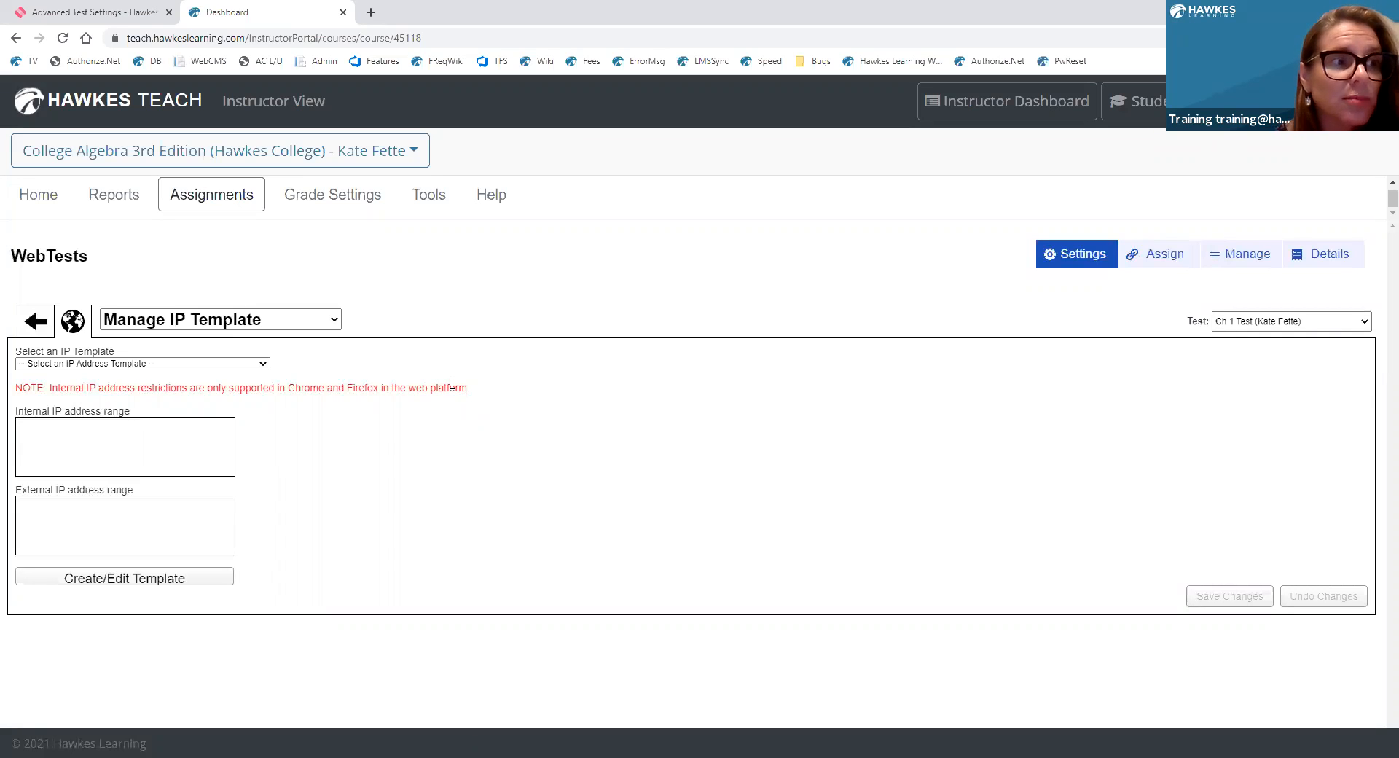
{"action": "mouse_move", "coordinate": [488, 383]}
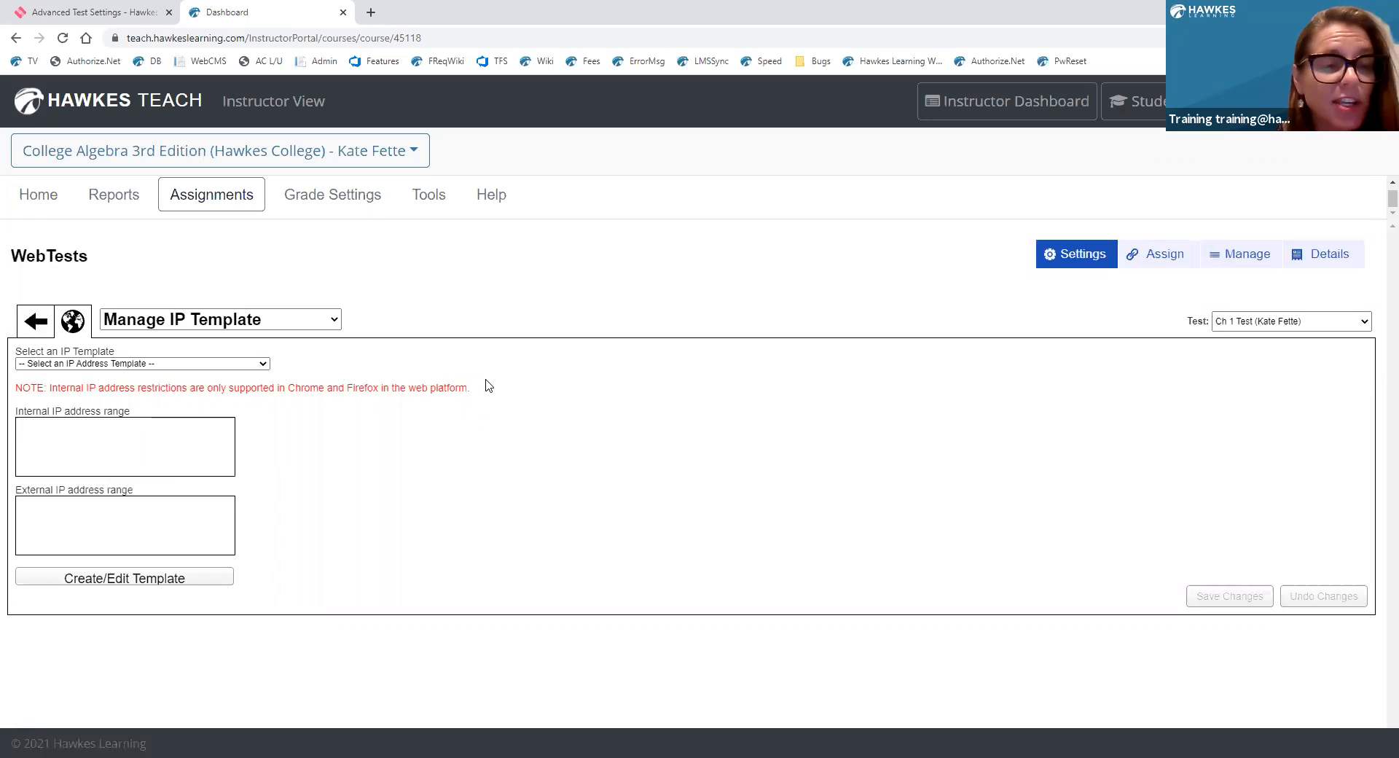
{"action": "mouse_move", "coordinate": [473, 392]}
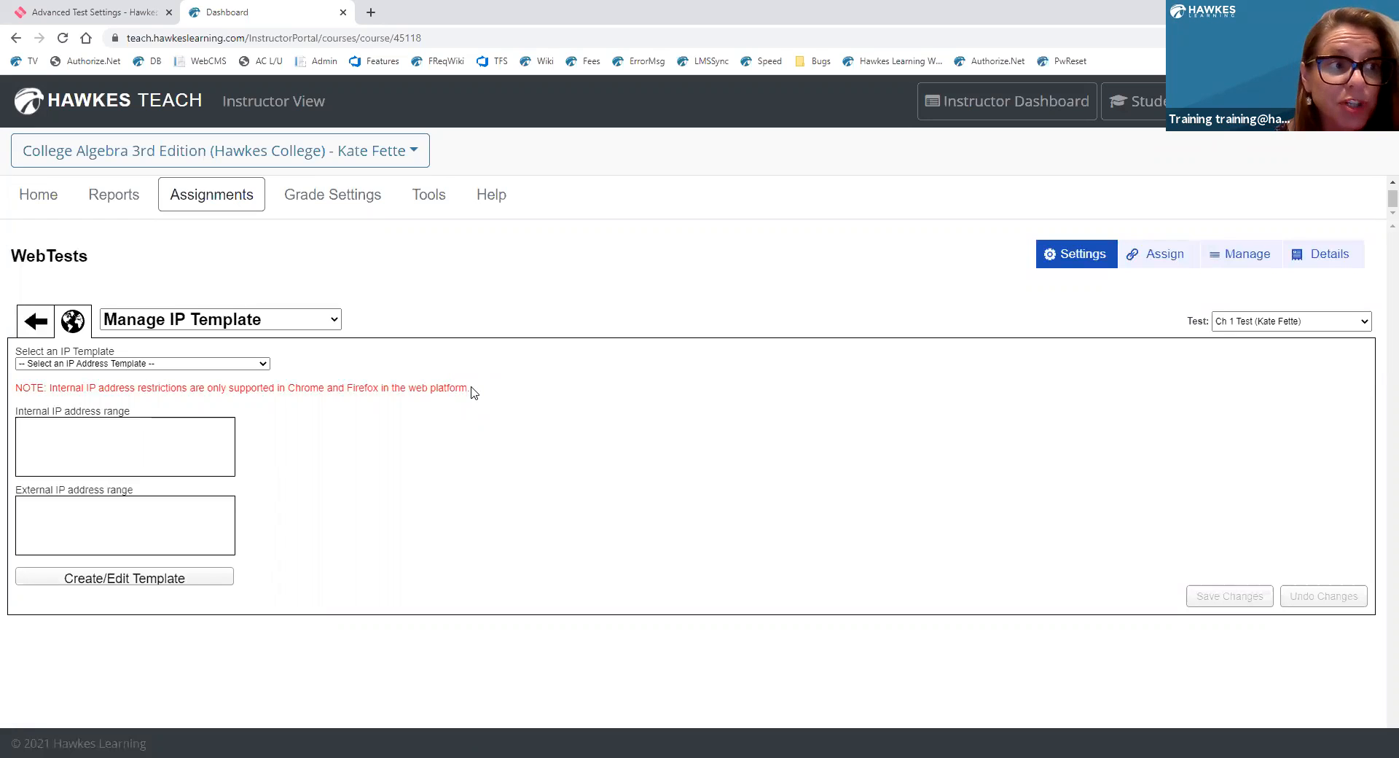
{"action": "mouse_move", "coordinate": [269, 418]}
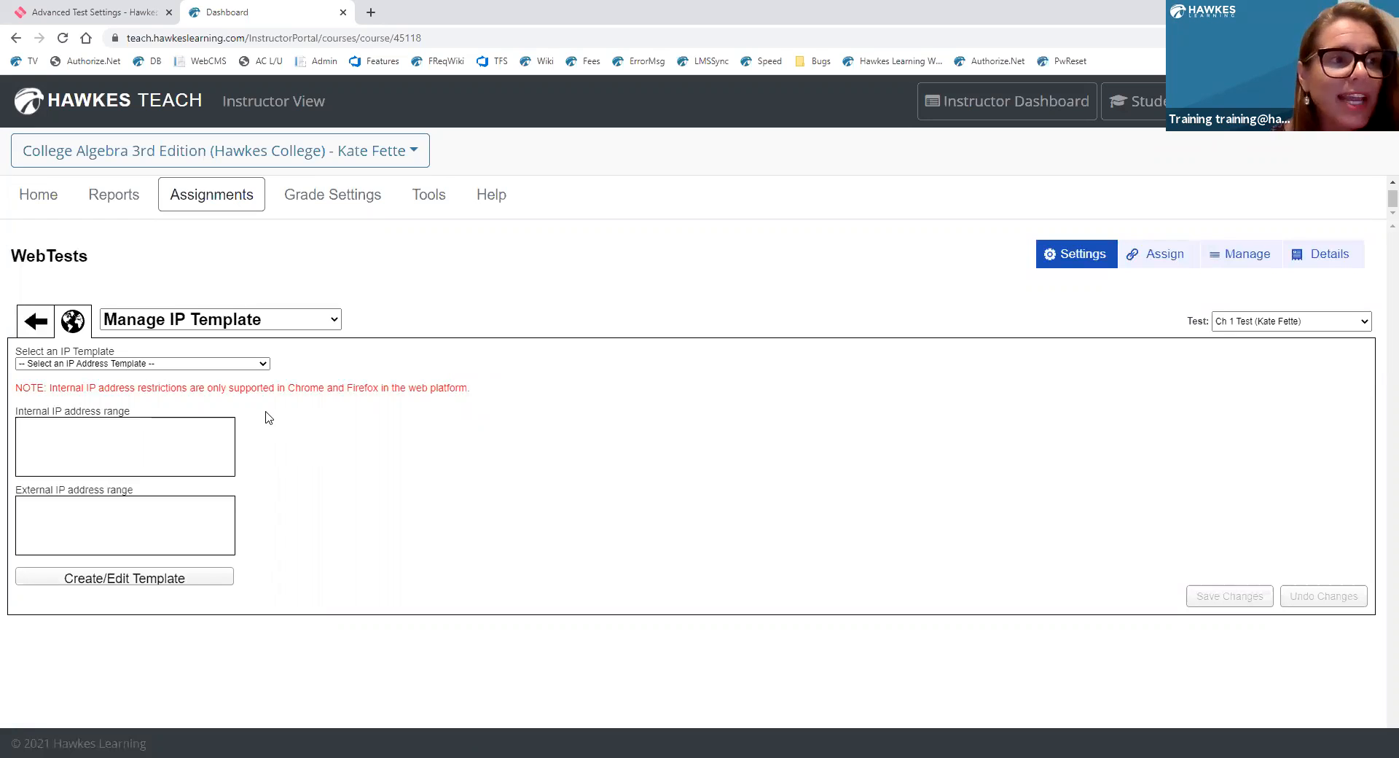
{"action": "mouse_move", "coordinate": [178, 408]}
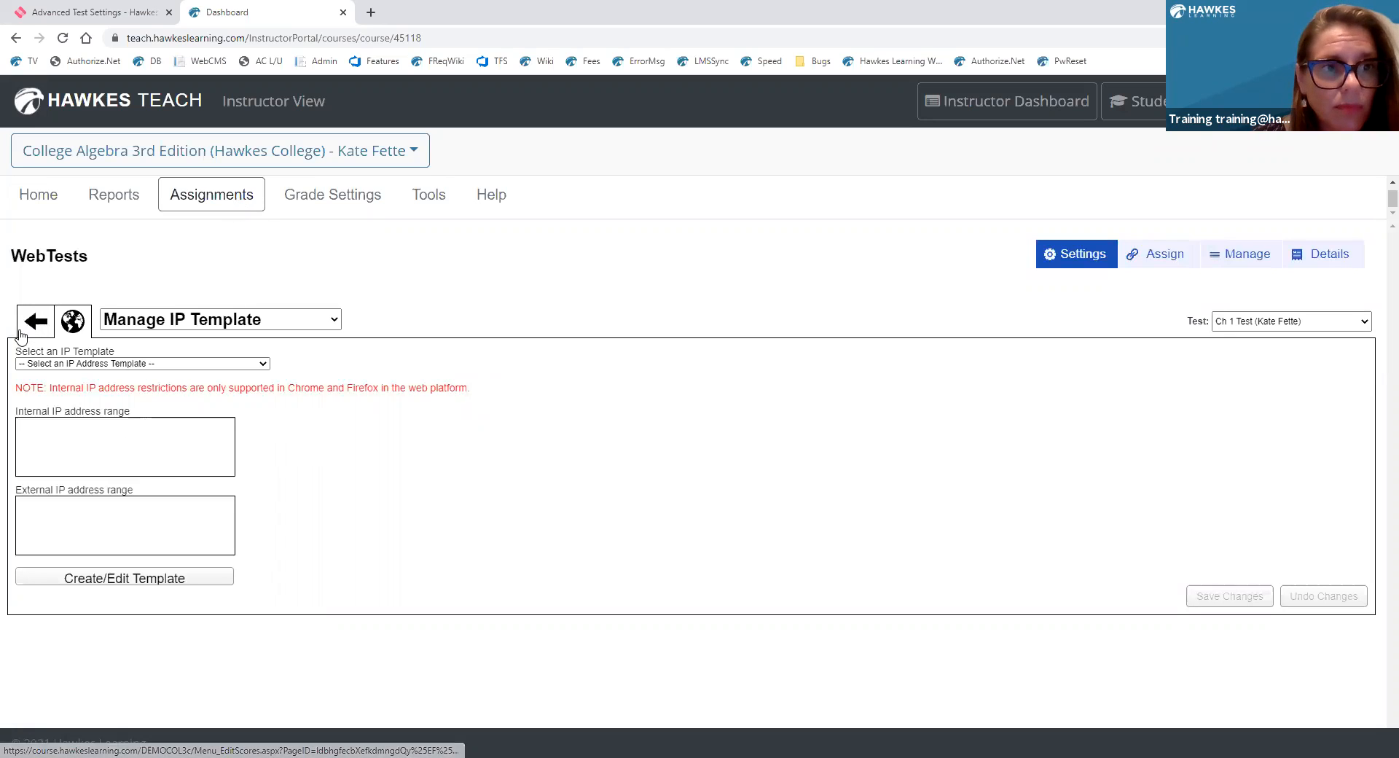
Return to WebTests, select TEST 1 - Fall 2021, and reach the Assign tab.
{"action": "left_click", "coordinate": [35, 321]}
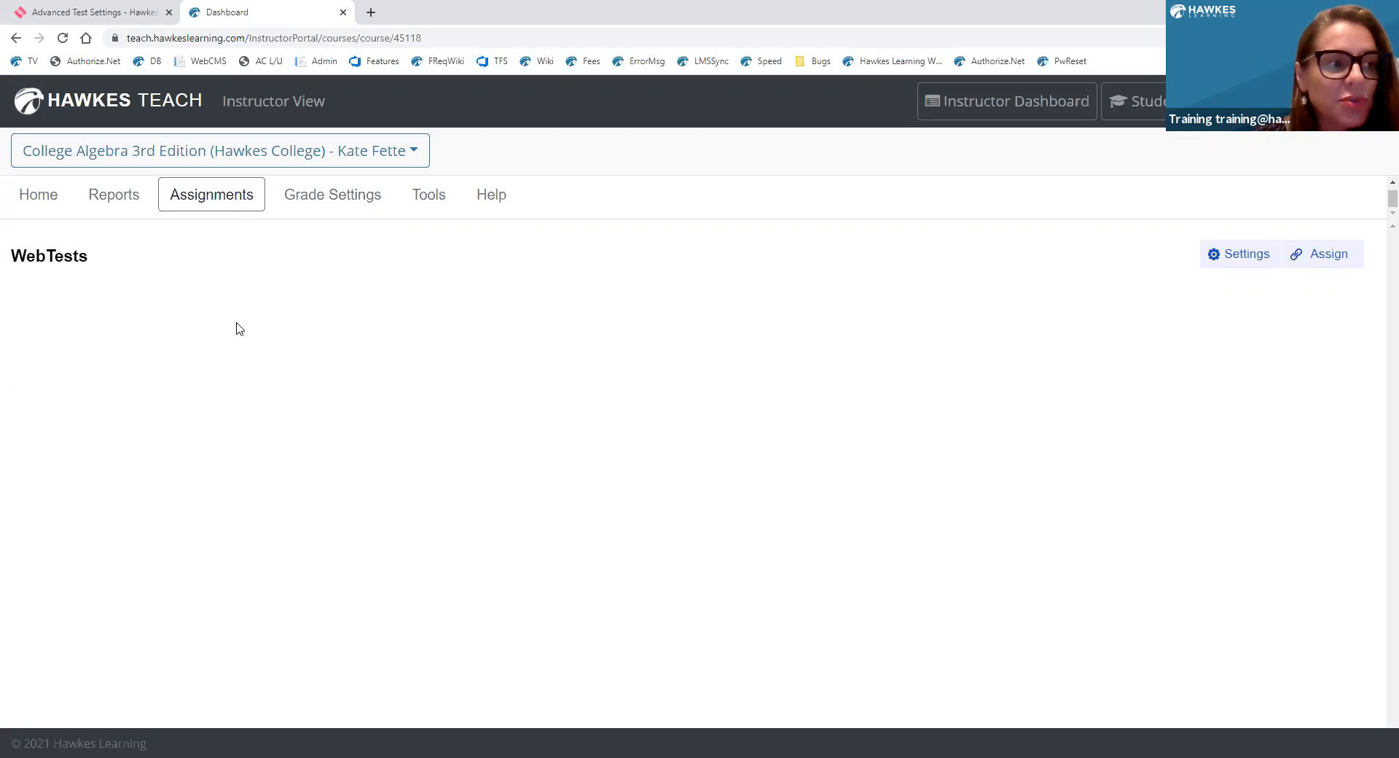
{"action": "mouse_move", "coordinate": [225, 458]}
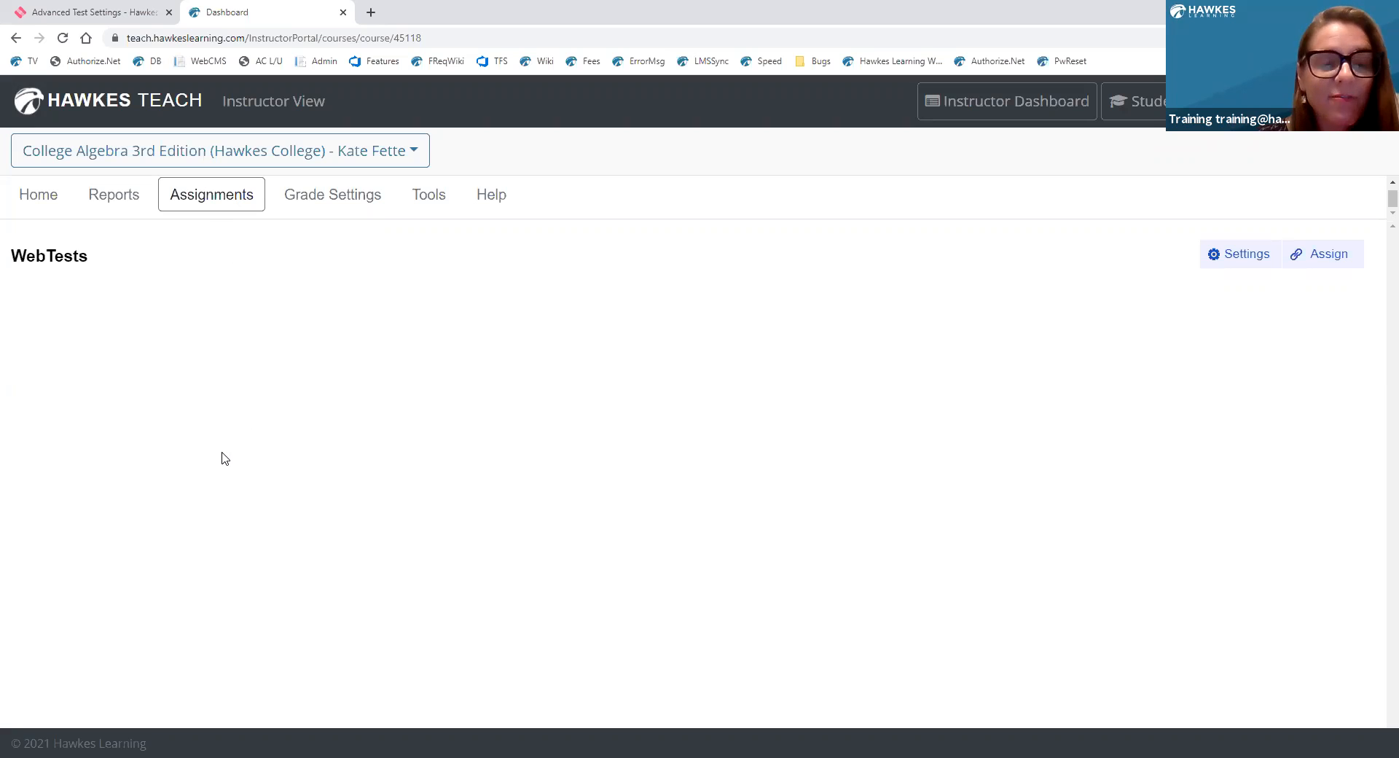
{"action": "left_click", "coordinate": [1239, 254]}
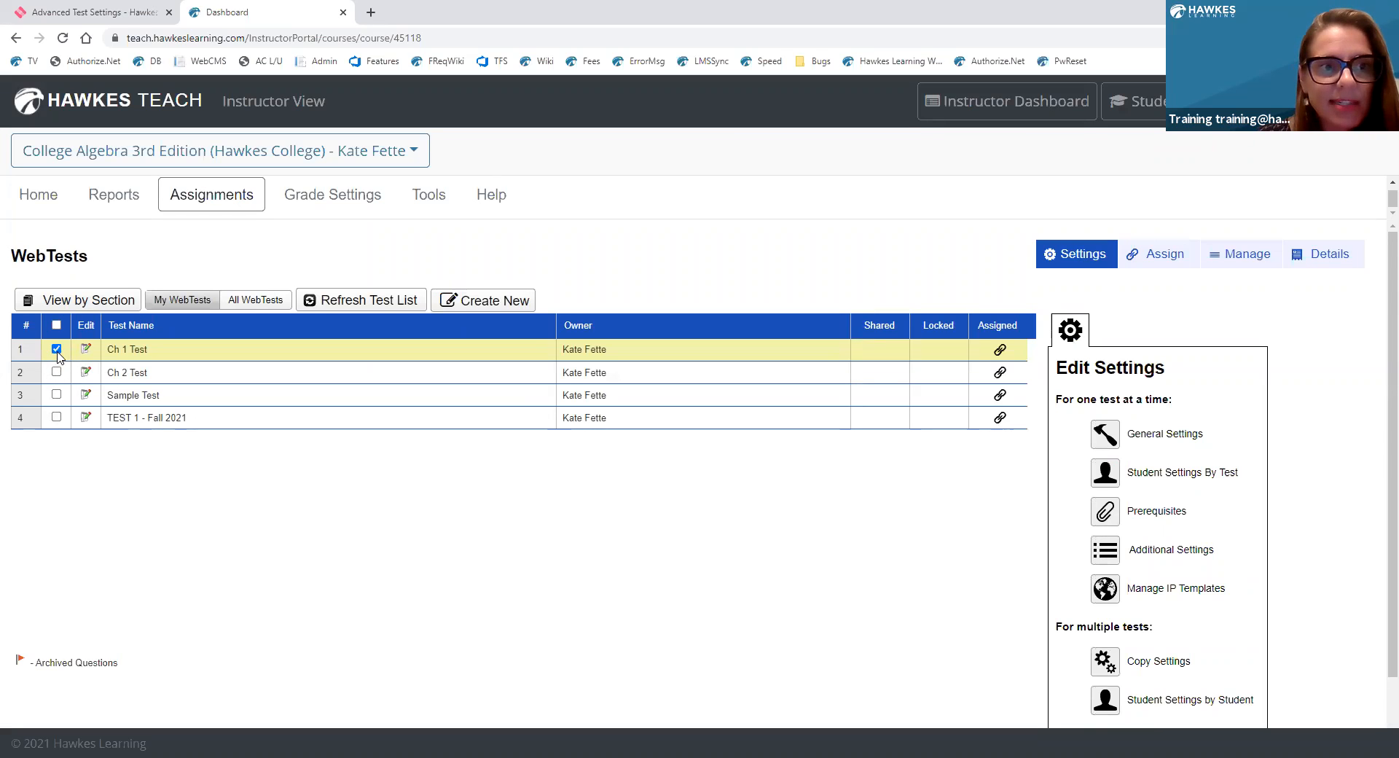
{"action": "left_click", "coordinate": [57, 417]}
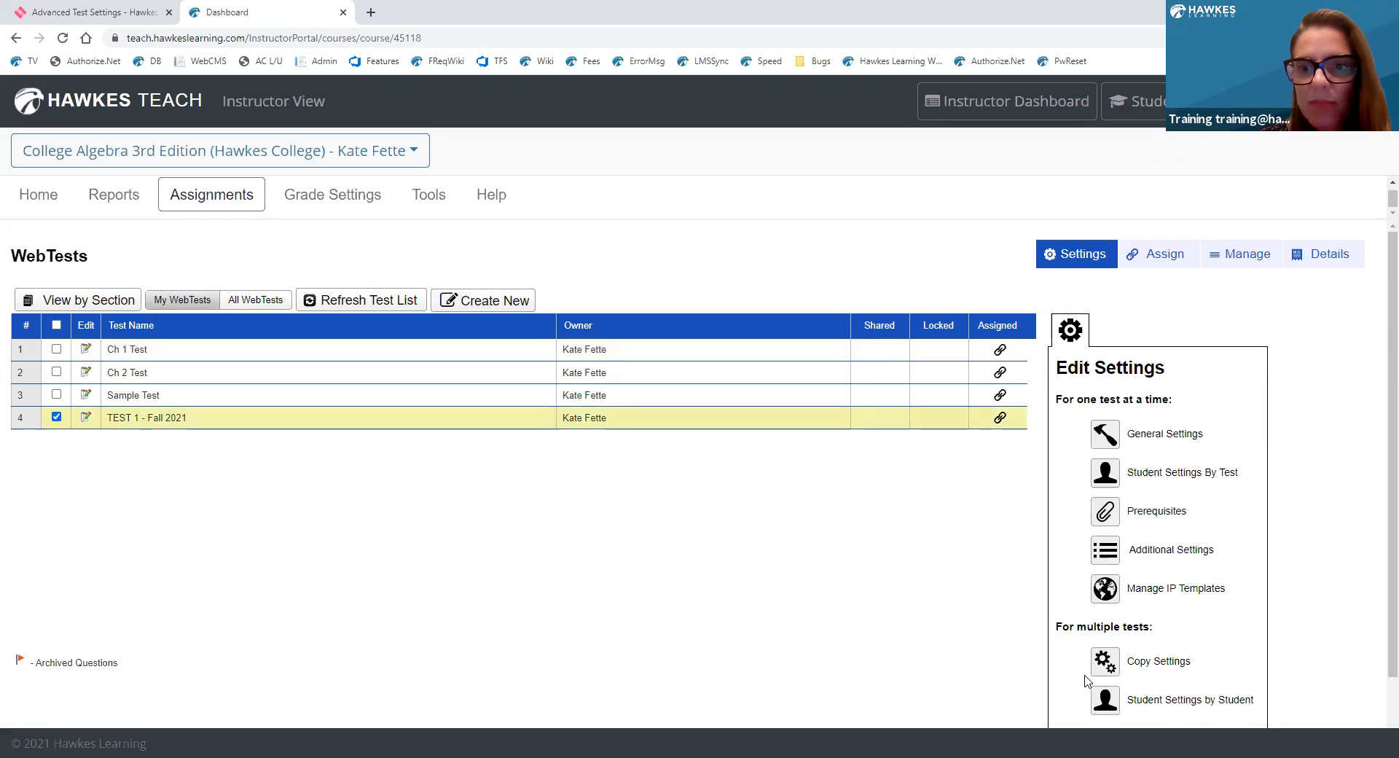
{"action": "left_click", "coordinate": [1159, 661]}
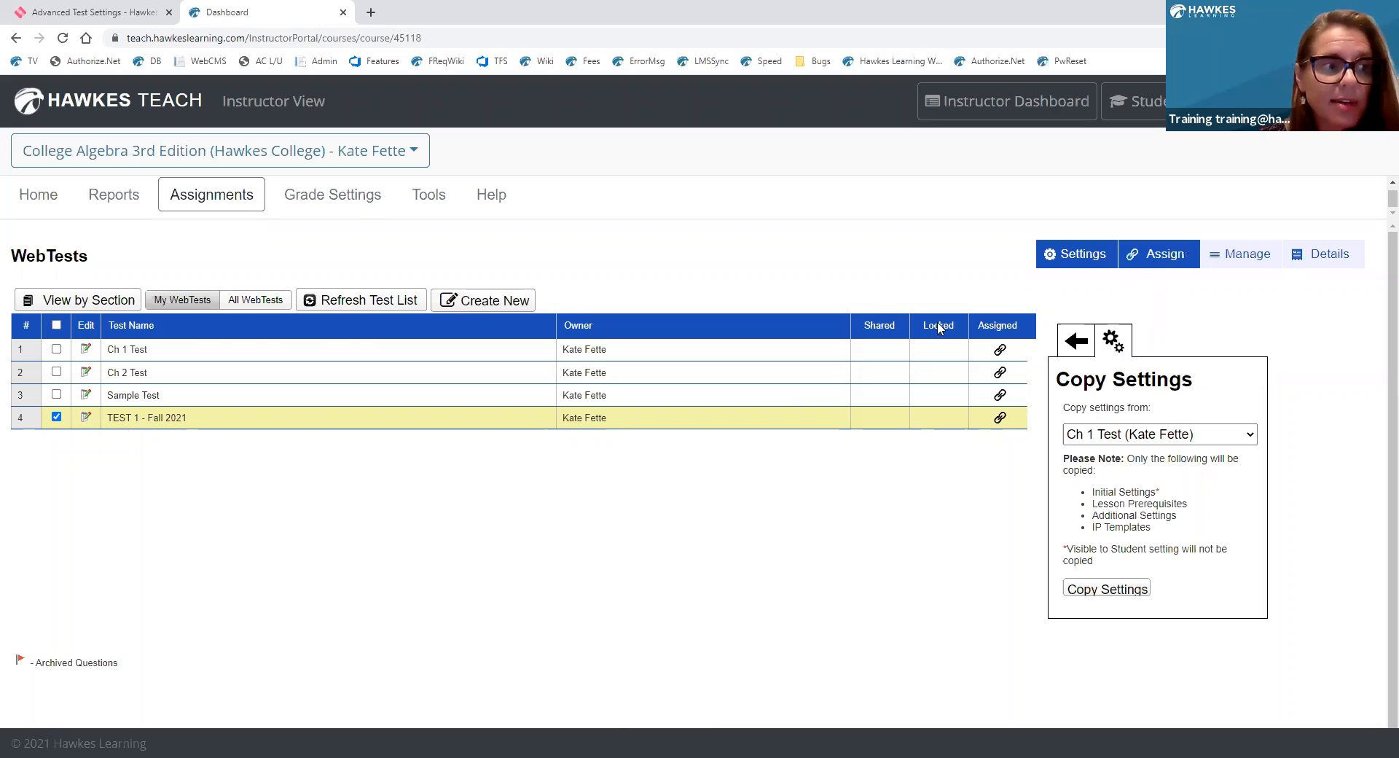
{"action": "left_click", "coordinate": [1159, 254]}
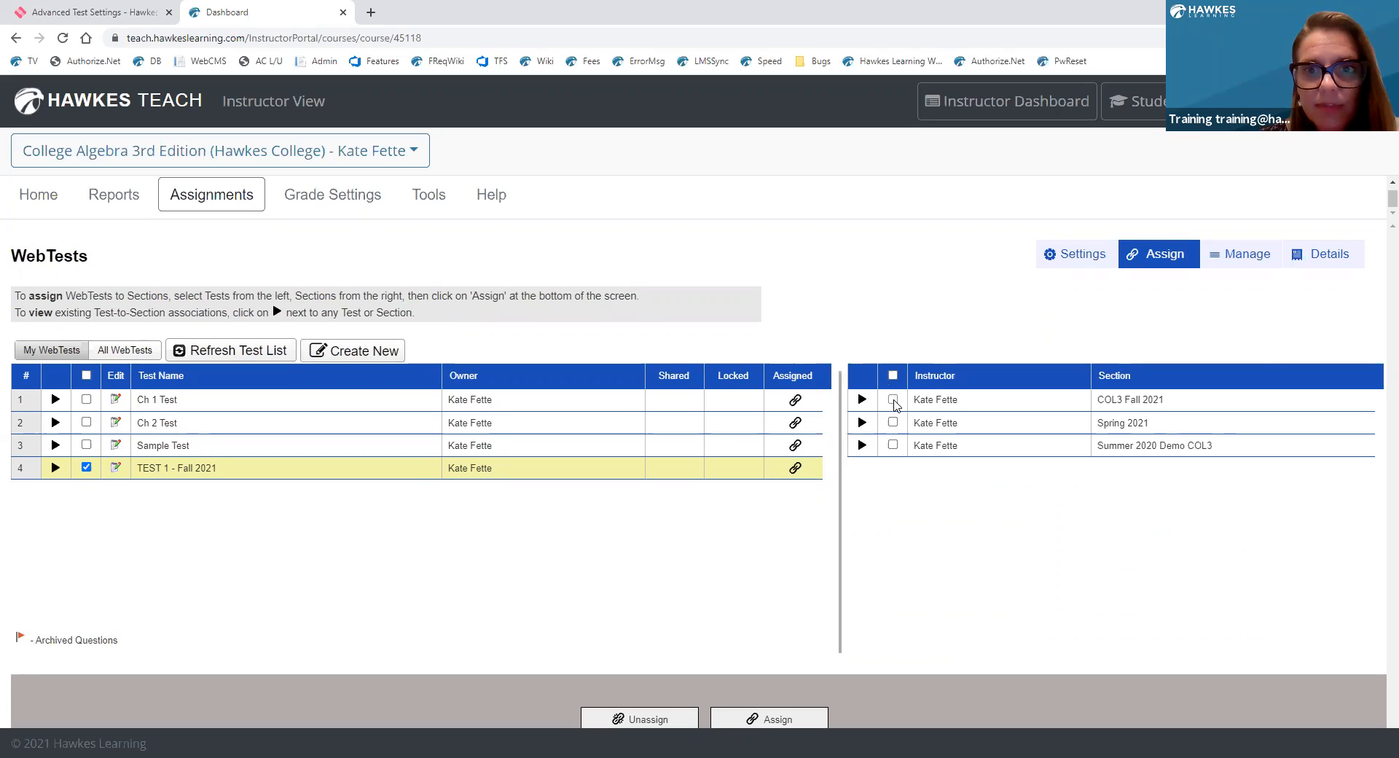
Tick the COL3 Fall 2021 section for TEST 1 - Fall 2021.
{"action": "left_click", "coordinate": [893, 400]}
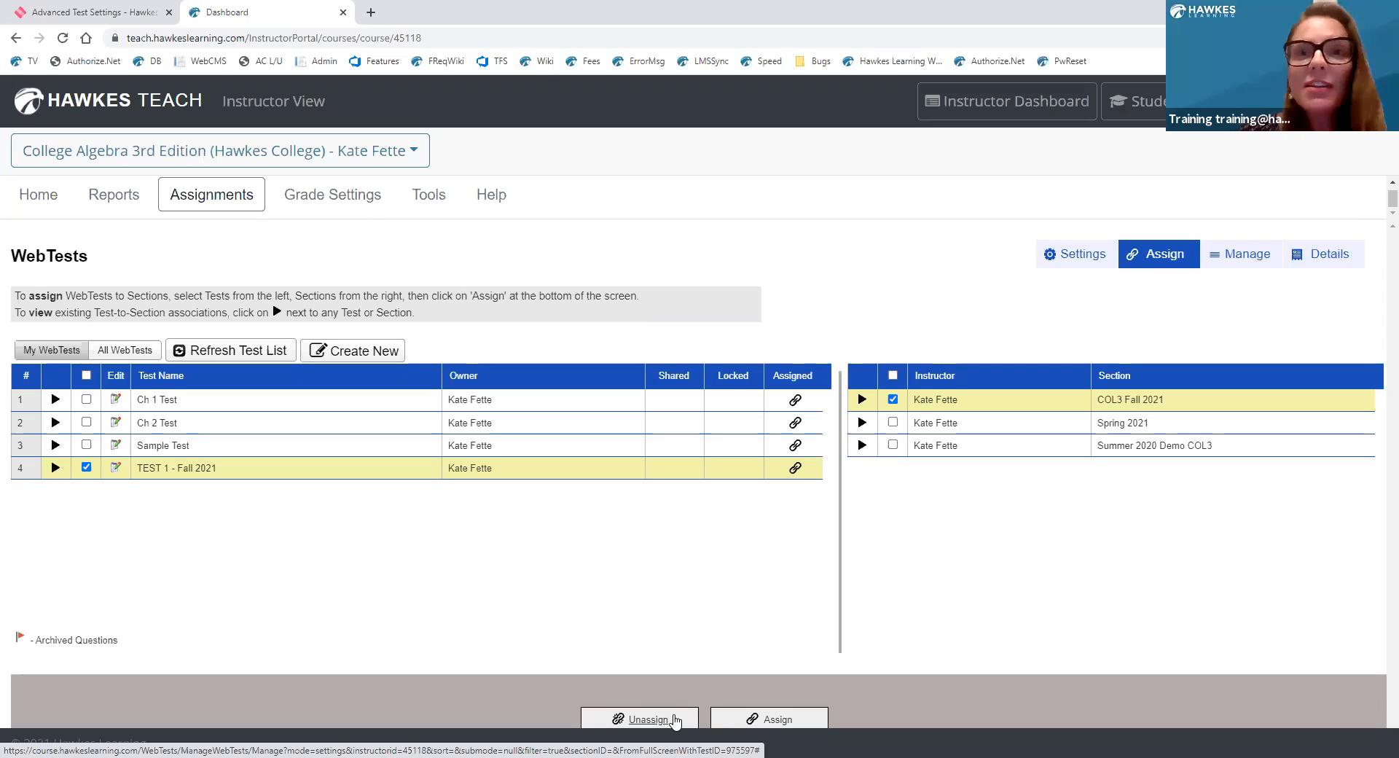
{"action": "mouse_move", "coordinate": [763, 739]}
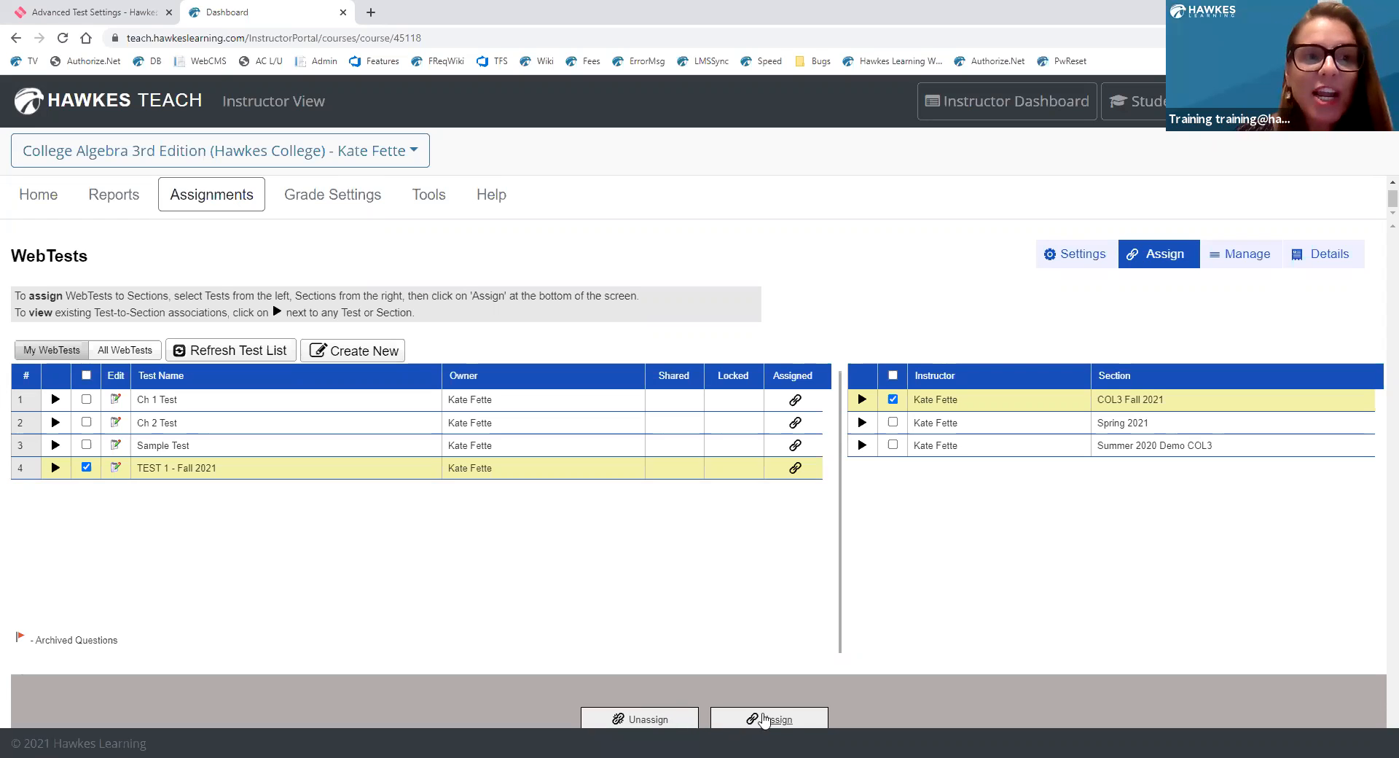
{"action": "mouse_move", "coordinate": [841, 582]}
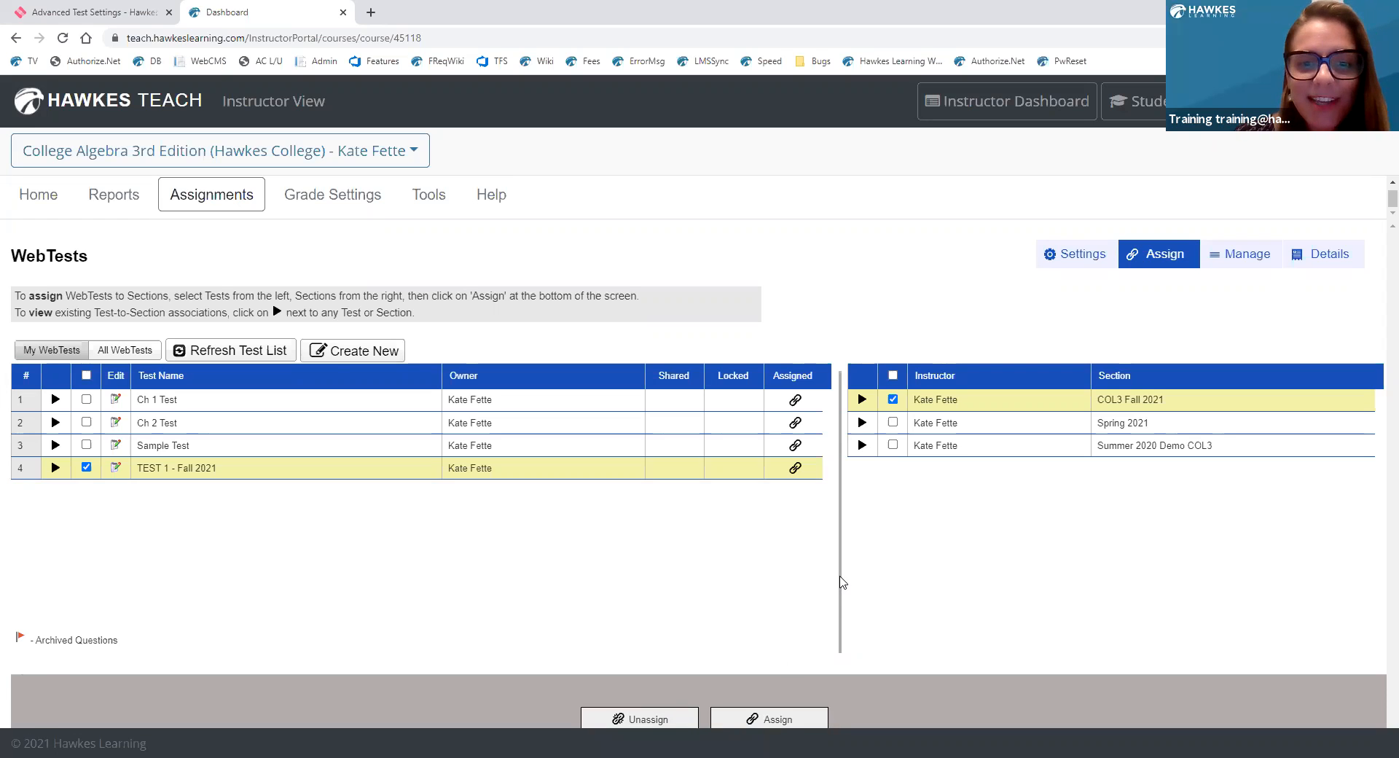